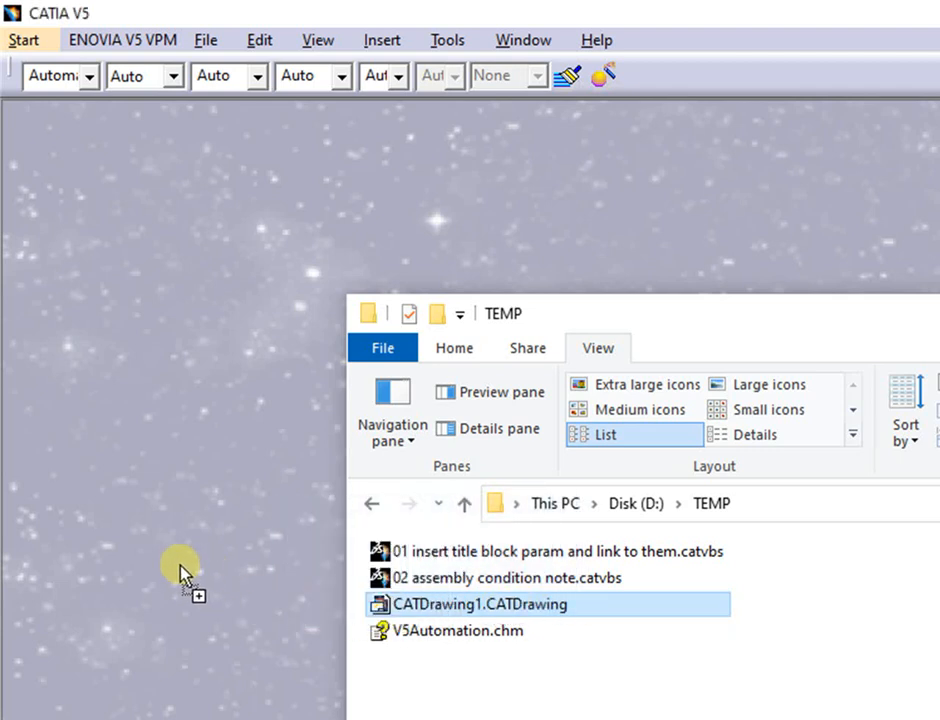
- Open CATDrawing1.CATDrawing from File Explorer into CATIA
{"action": "double_click", "coordinate": [480, 604]}
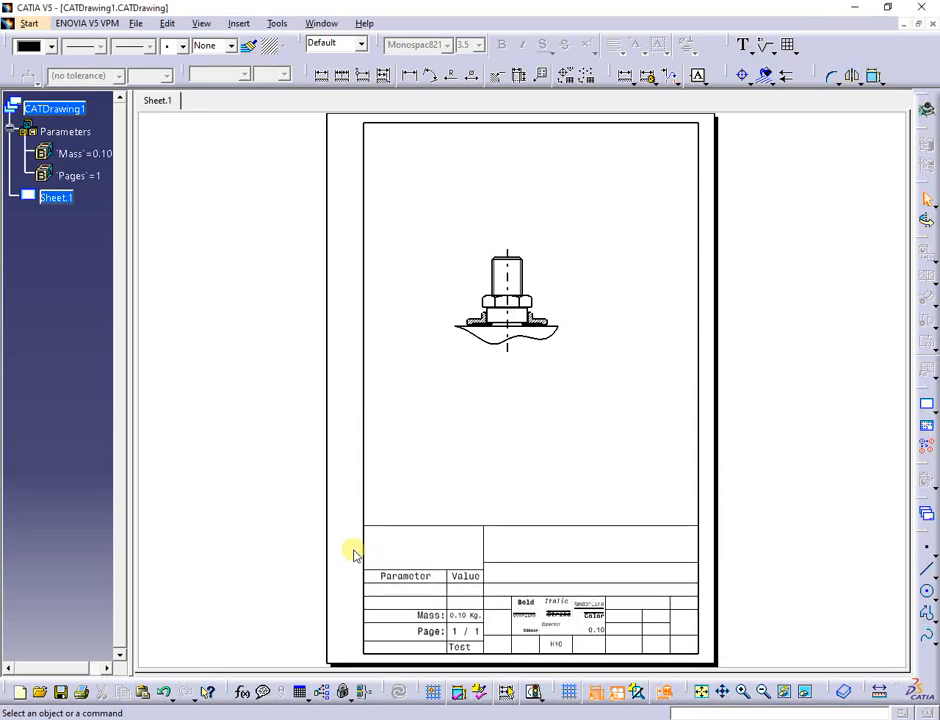
{"action": "mouse_move", "coordinate": [555, 521]}
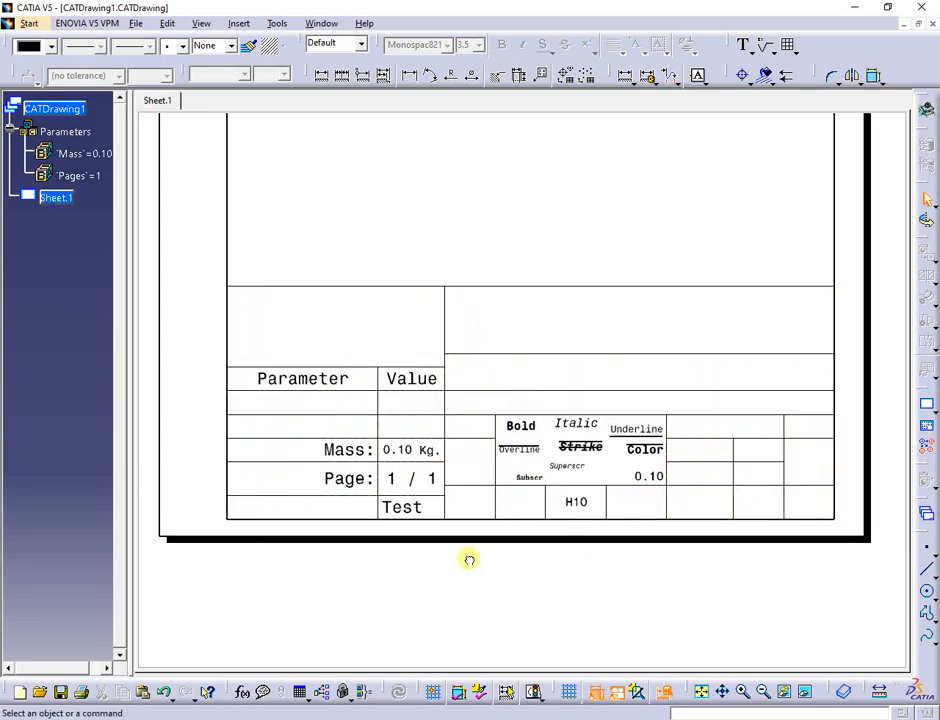
- Set the Mass parameter to 0.12 and Pages to 2 so the title block reads 0.12 Kg, Page 1 / 2
{"action": "left_click", "coordinate": [78, 153]}
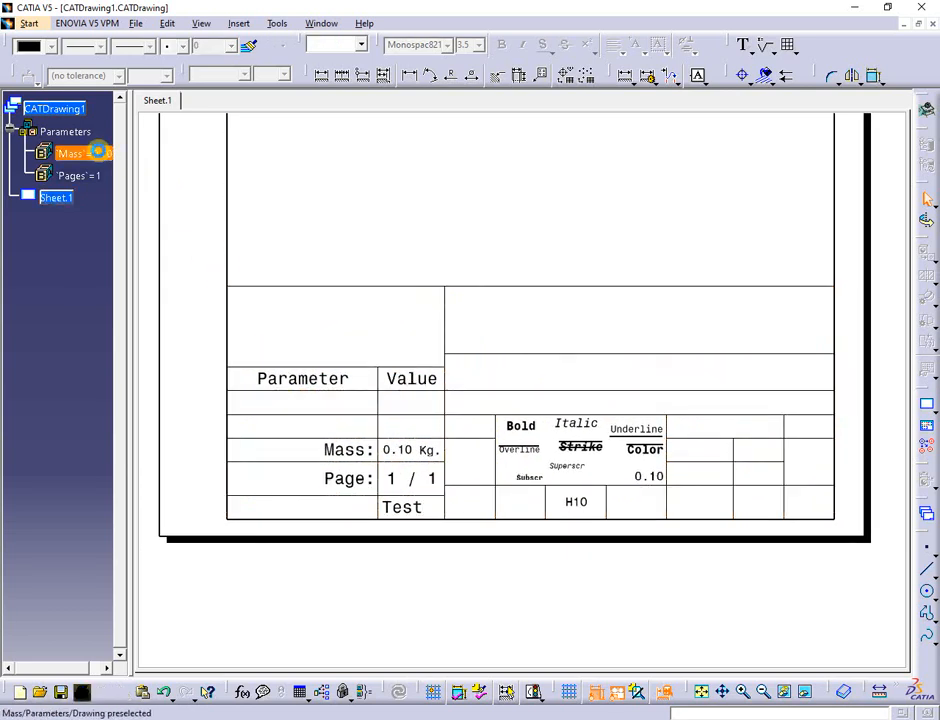
{"action": "double_click", "coordinate": [70, 152]}
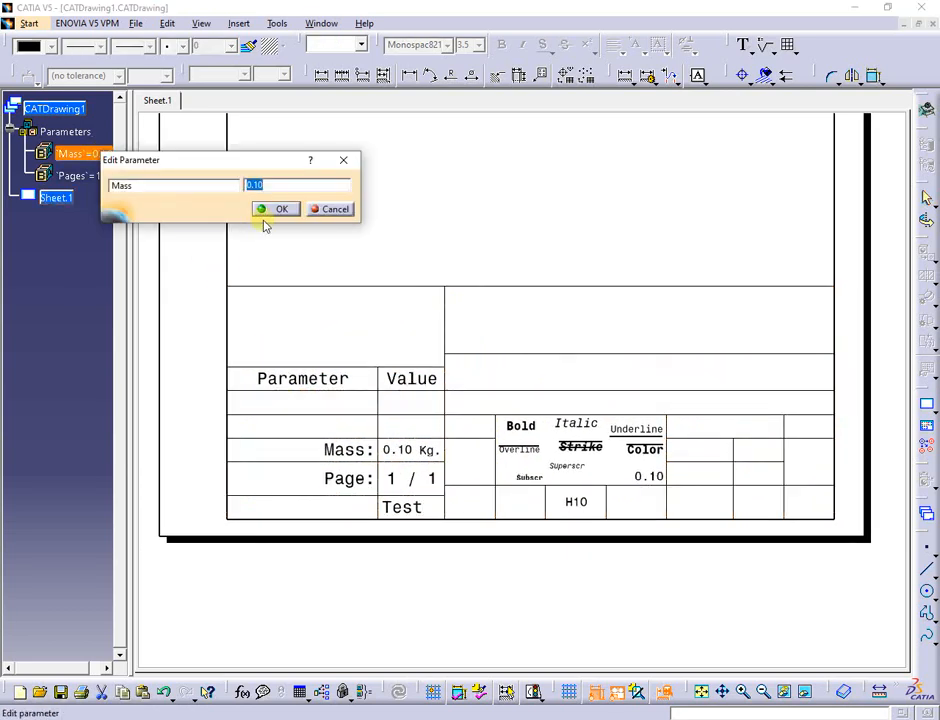
{"action": "left_click", "coordinate": [282, 209]}
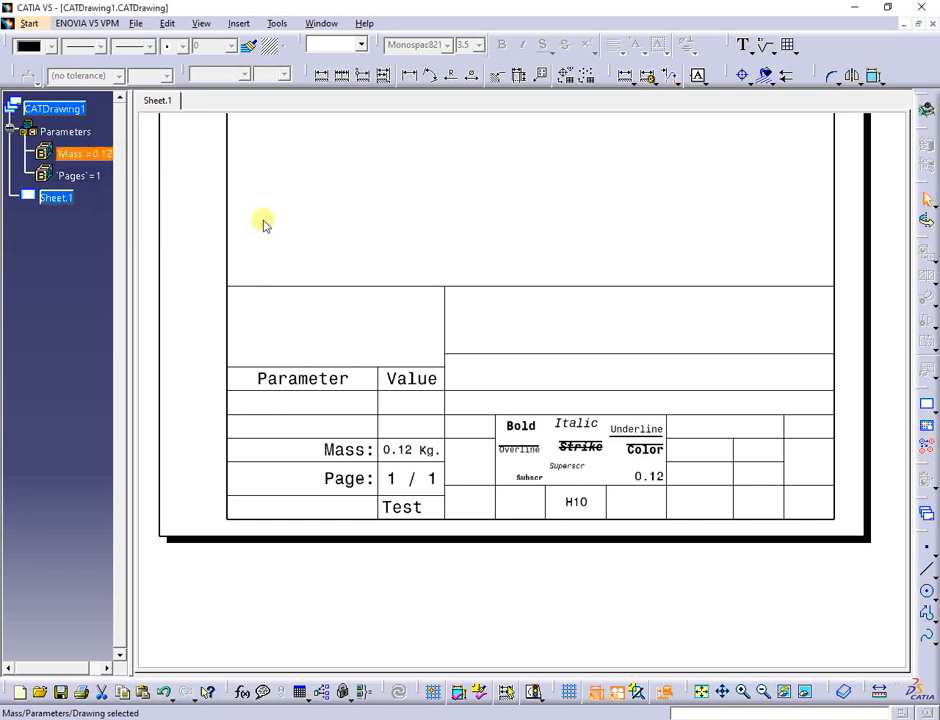
{"action": "double_click", "coordinate": [80, 175]}
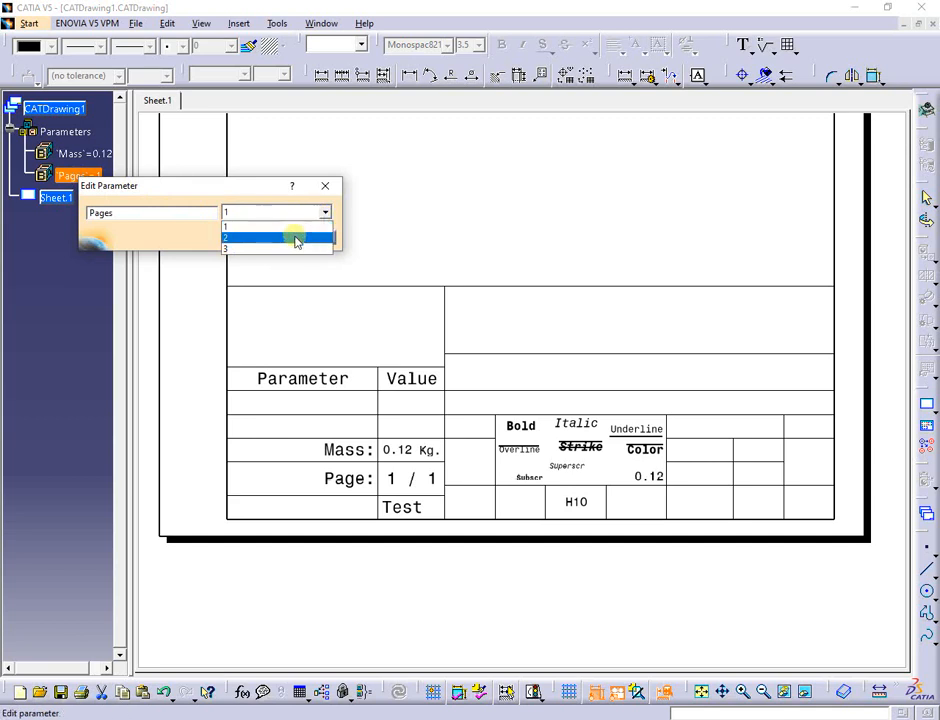
{"action": "left_click", "coordinate": [278, 237]}
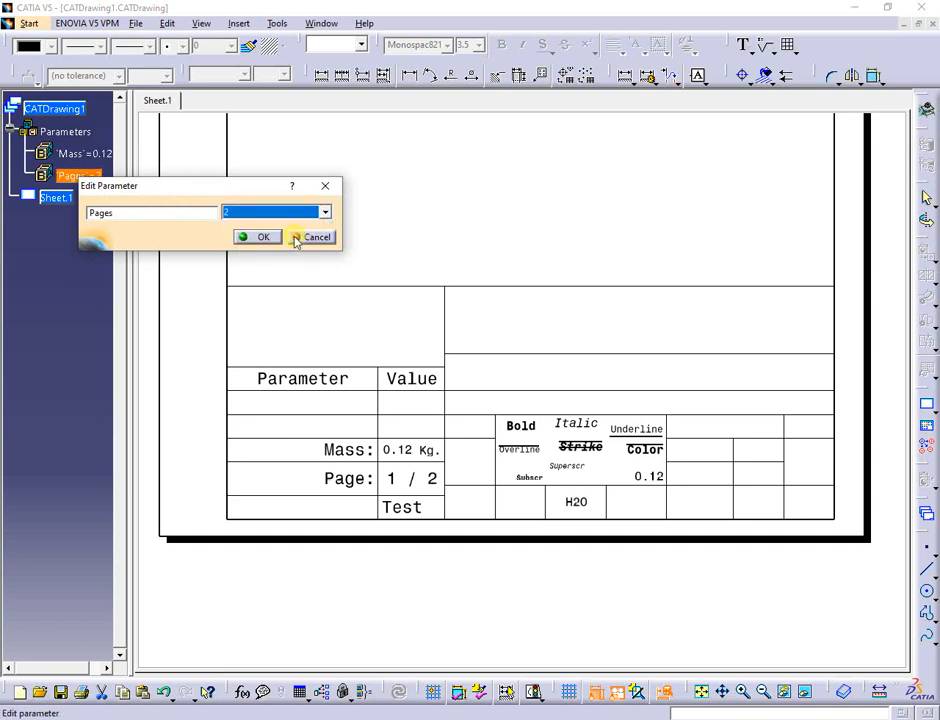
{"action": "left_click", "coordinate": [263, 237]}
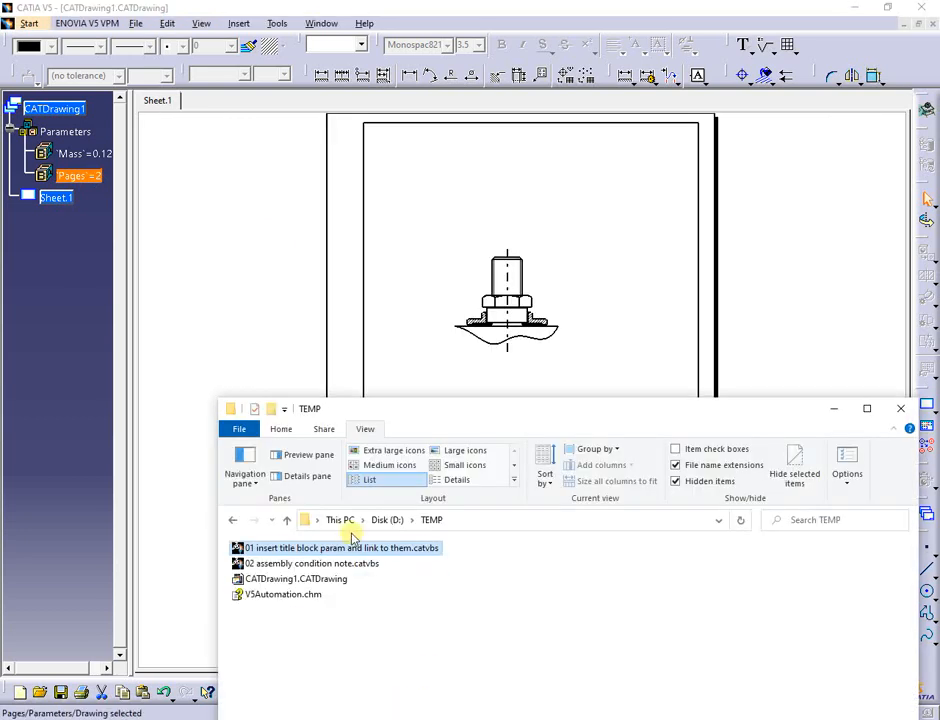
- Run the assembly condition note macro and check the 35+3.5 Nm, min.30Nm and empty cells of its table
{"action": "left_click", "coordinate": [340, 563]}
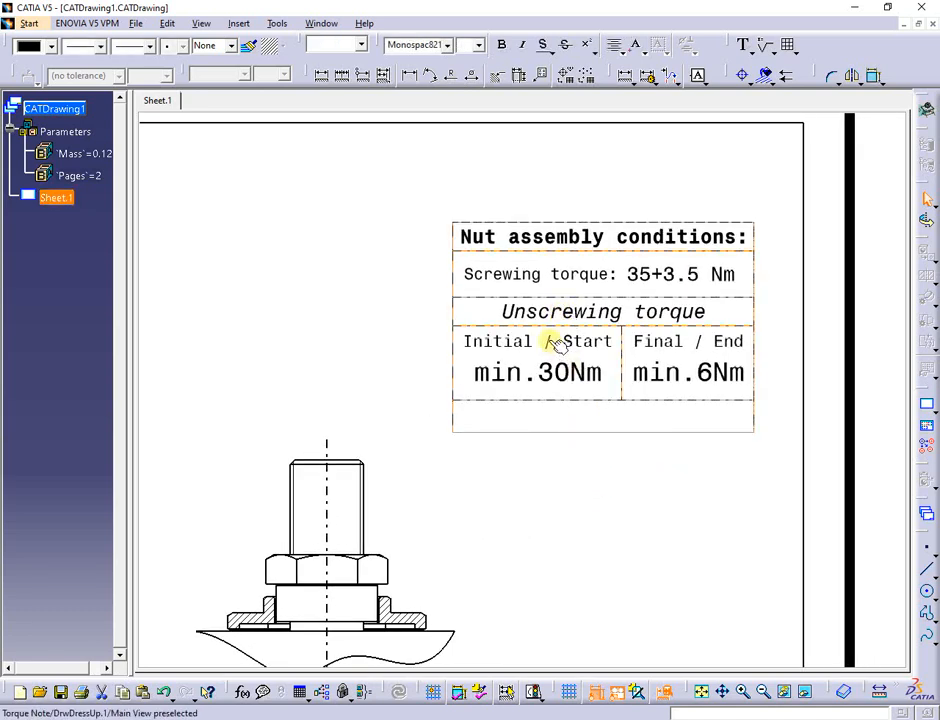
{"action": "double_click", "coordinate": [547, 341]}
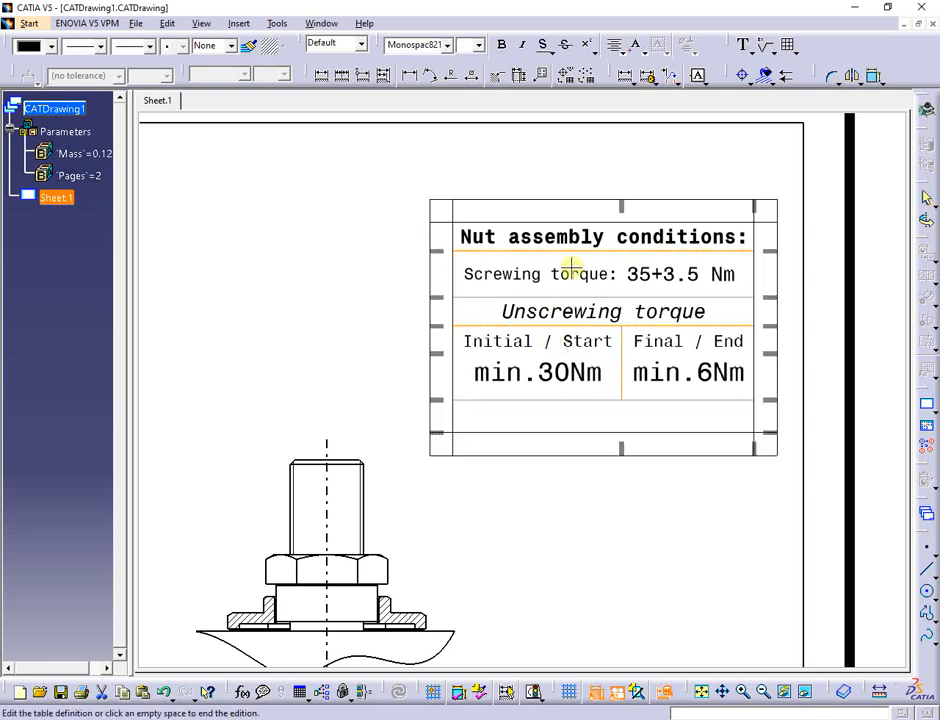
{"action": "double_click", "coordinate": [680, 273]}
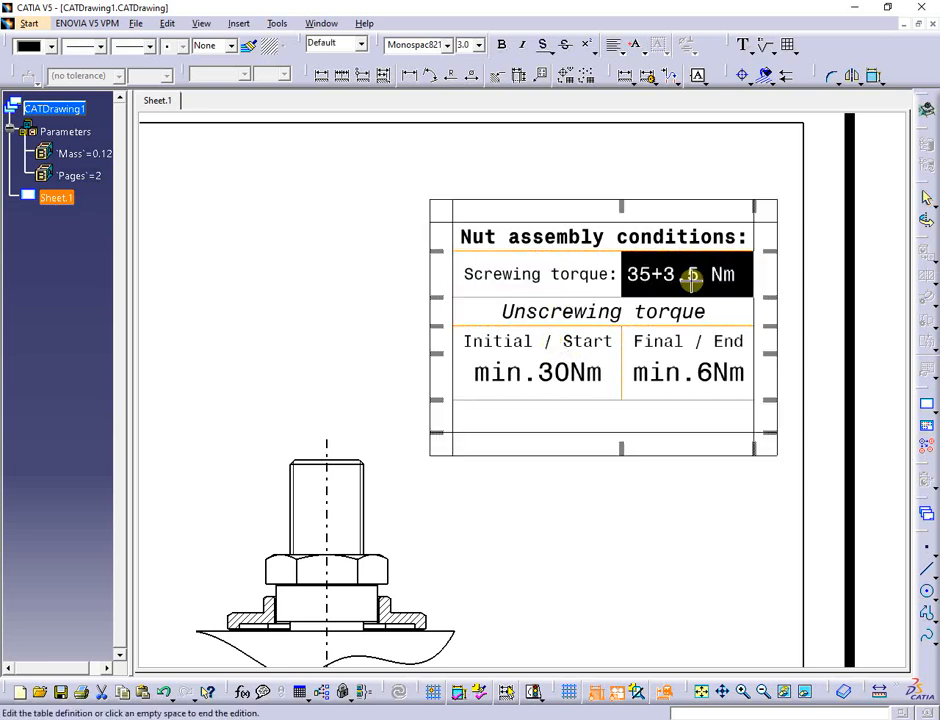
{"action": "left_click", "coordinate": [540, 341]}
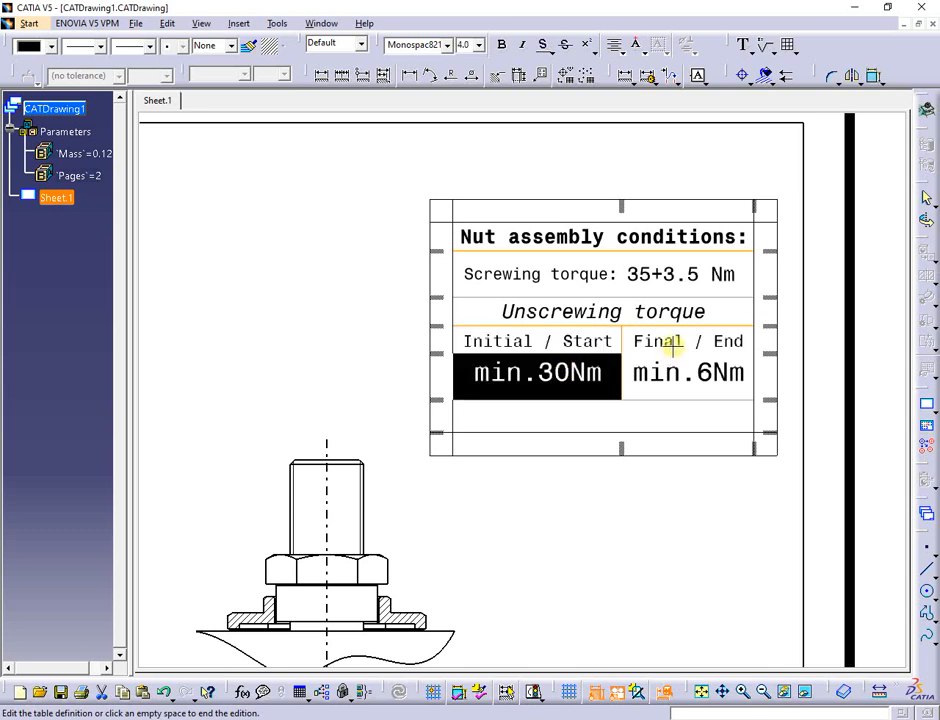
{"action": "left_click", "coordinate": [688, 372]}
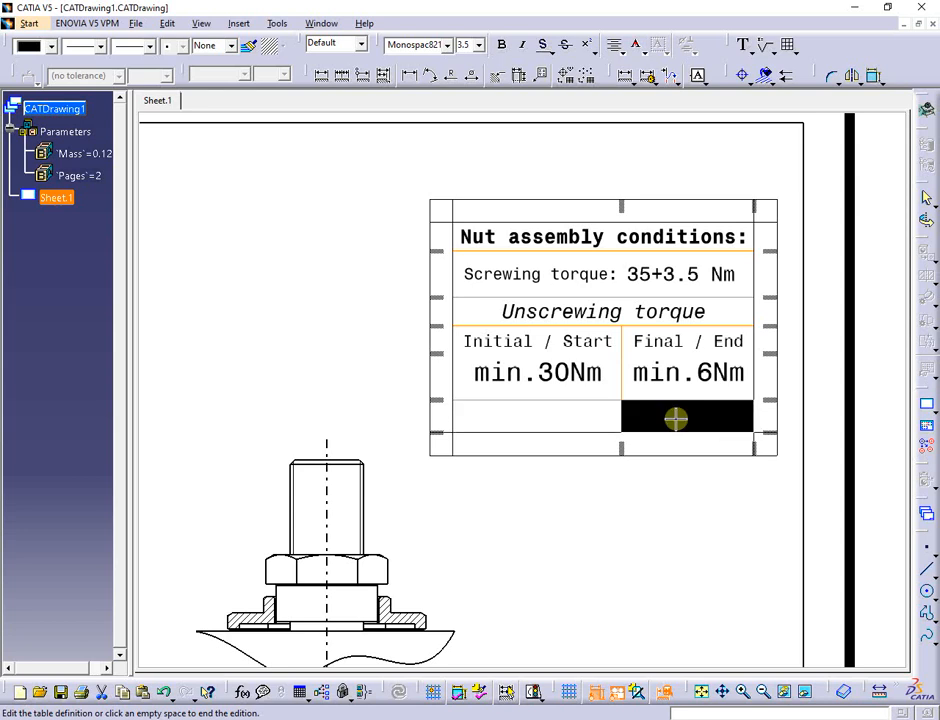
{"action": "left_click", "coordinate": [519, 452]}
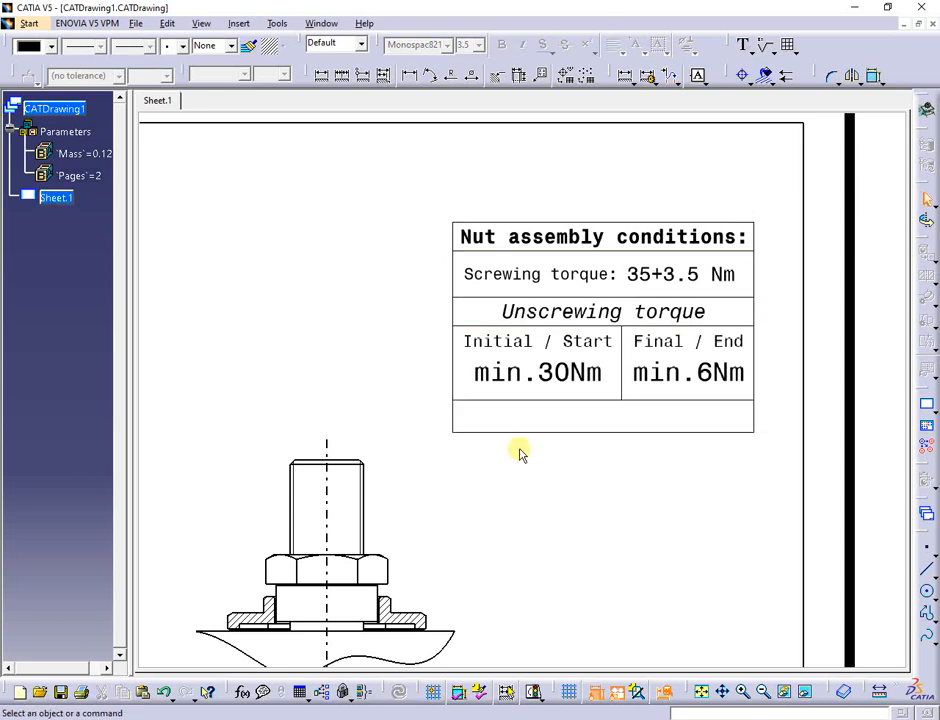
{"action": "right_click", "coordinate": [519, 450]}
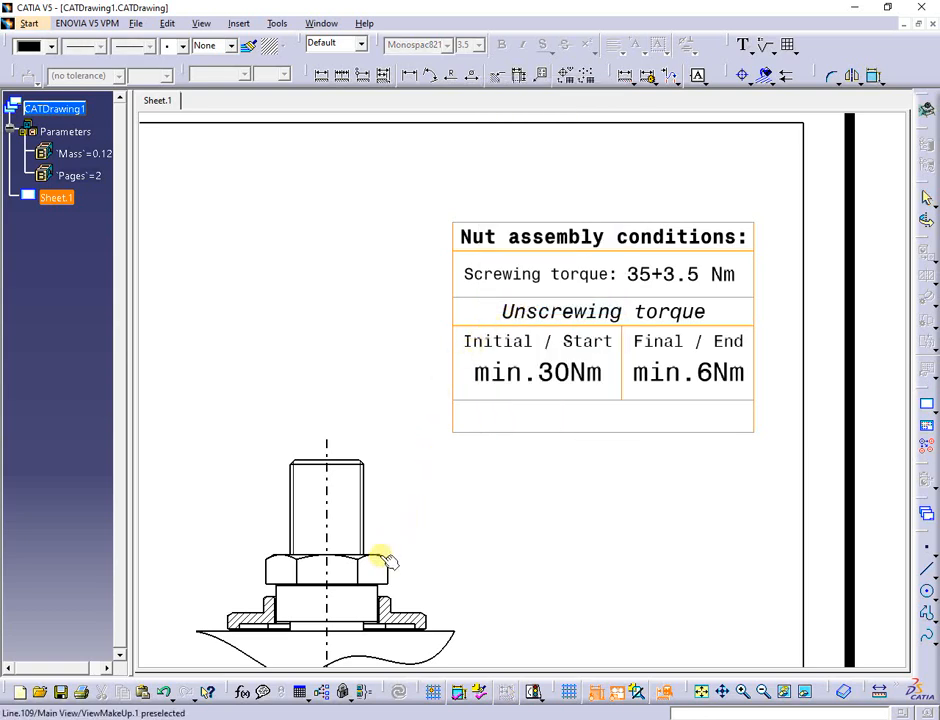
- Add a leader from the torque conditions table pointing to the nut
{"action": "right_click", "coordinate": [382, 553]}
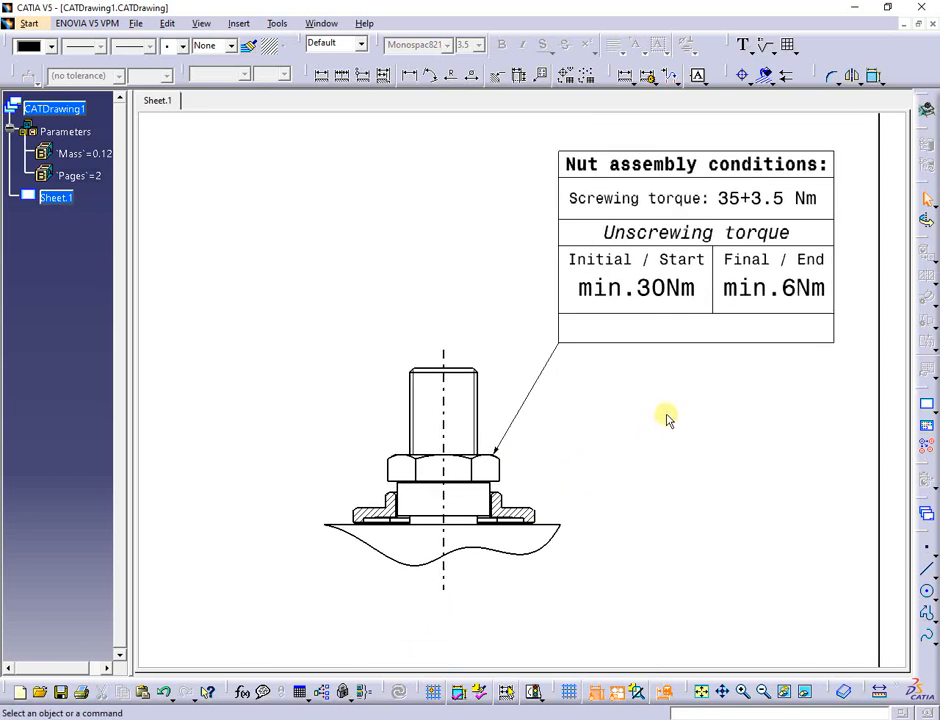
{"action": "mouse_move", "coordinate": [659, 372]}
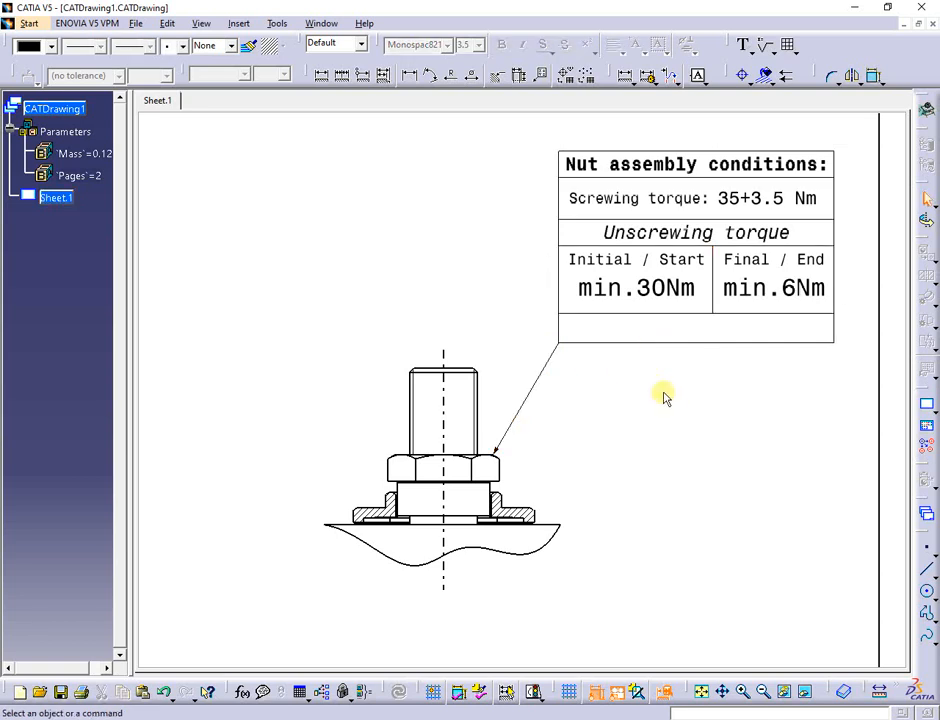
{"action": "mouse_move", "coordinate": [498, 195]}
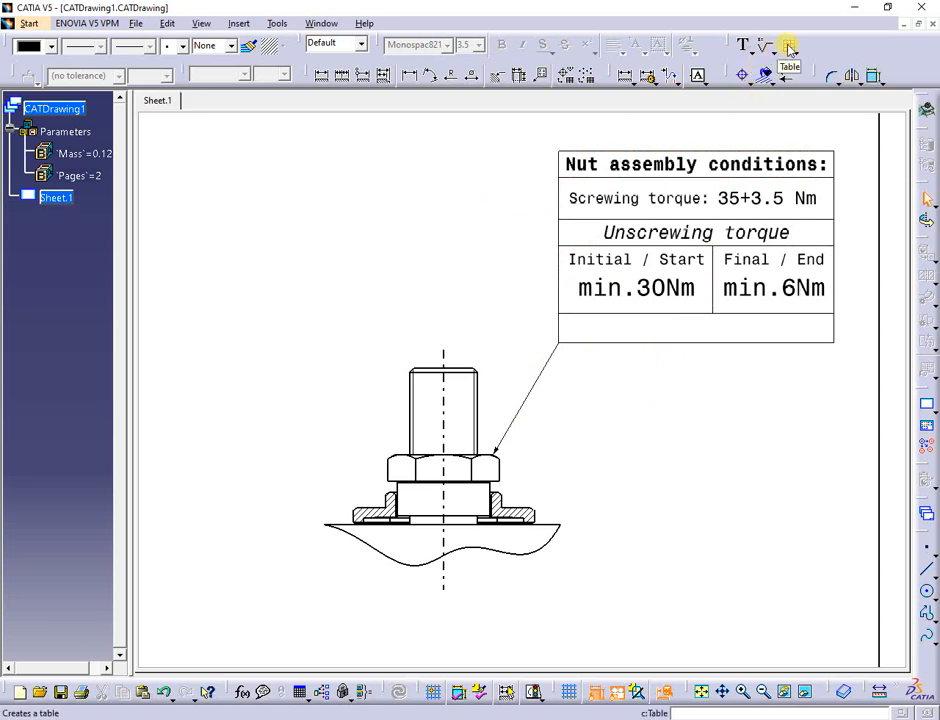
- Create a 2-column, 6-row table above the nut and merge cells in its top and third rows
{"action": "left_click", "coordinate": [789, 48]}
{"action": "type", "text": "6"}
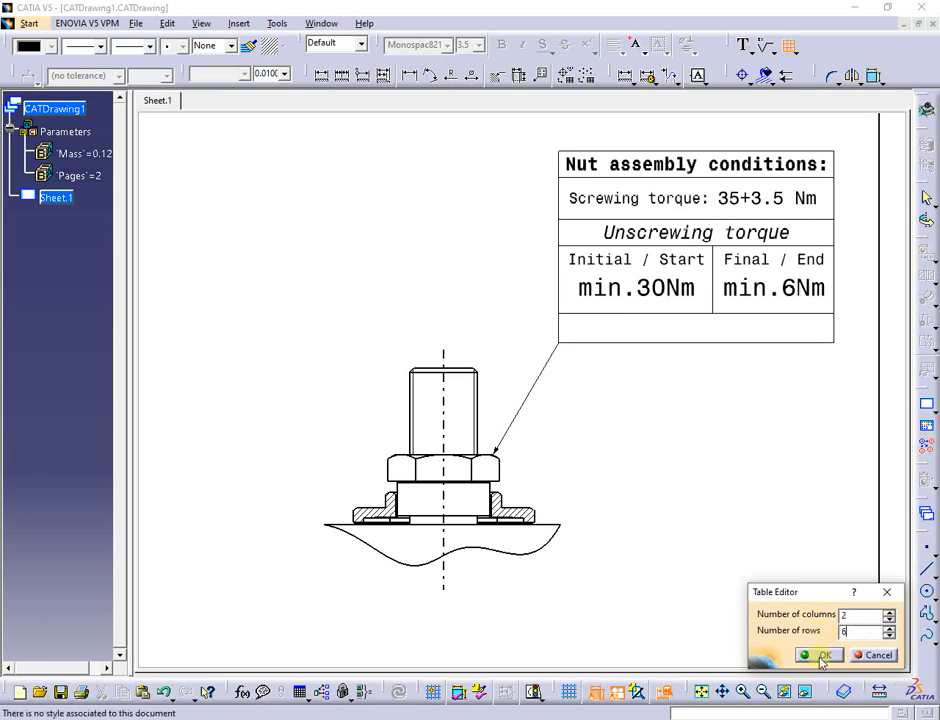
{"action": "left_click", "coordinate": [818, 655]}
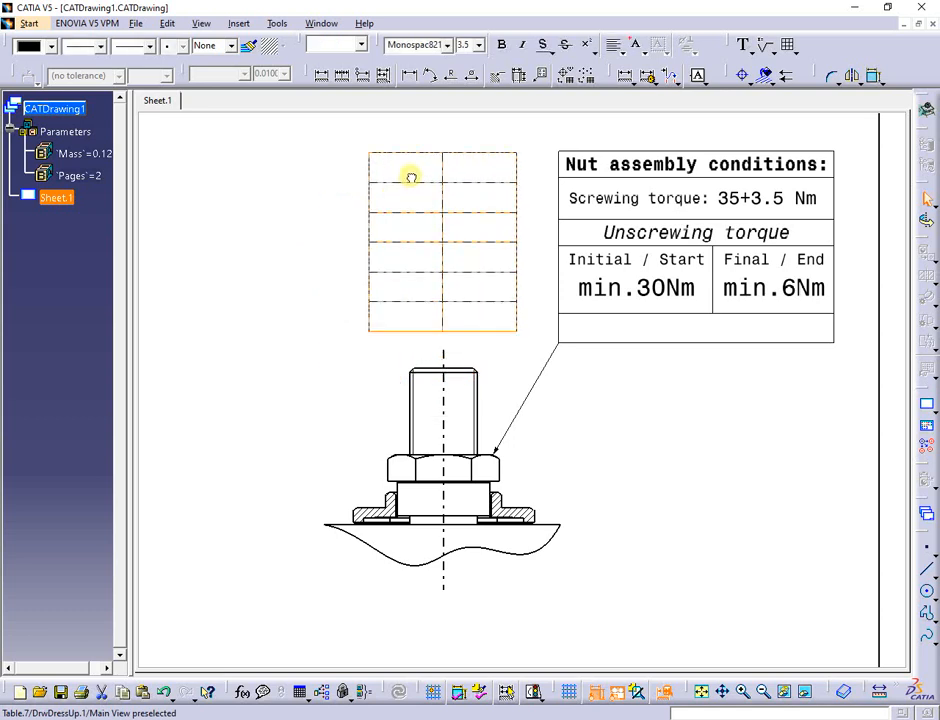
{"action": "mouse_move", "coordinate": [415, 190]}
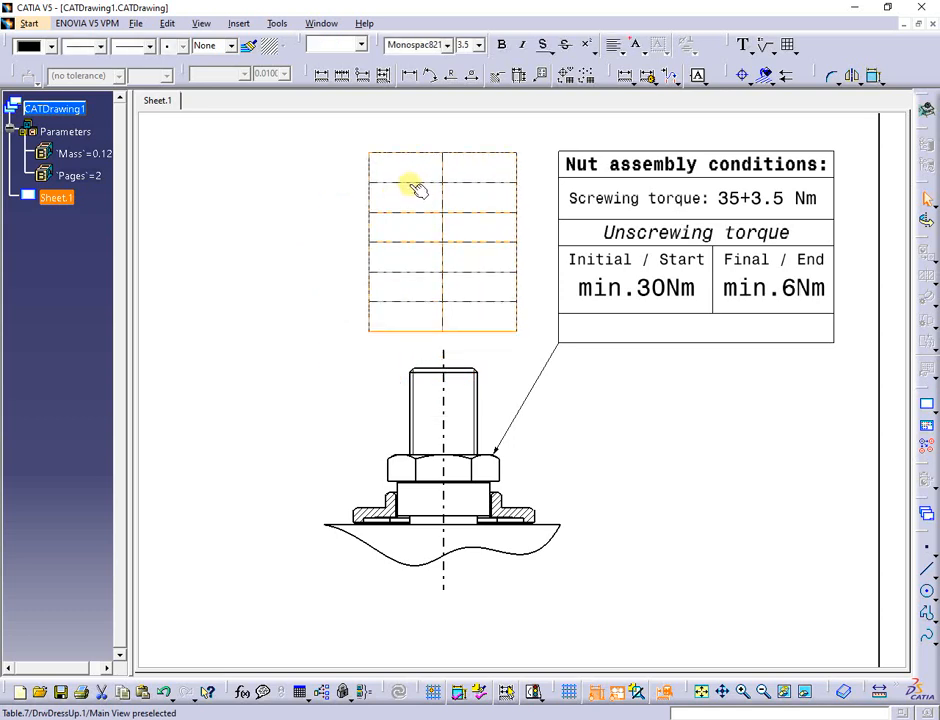
{"action": "double_click", "coordinate": [409, 184]}
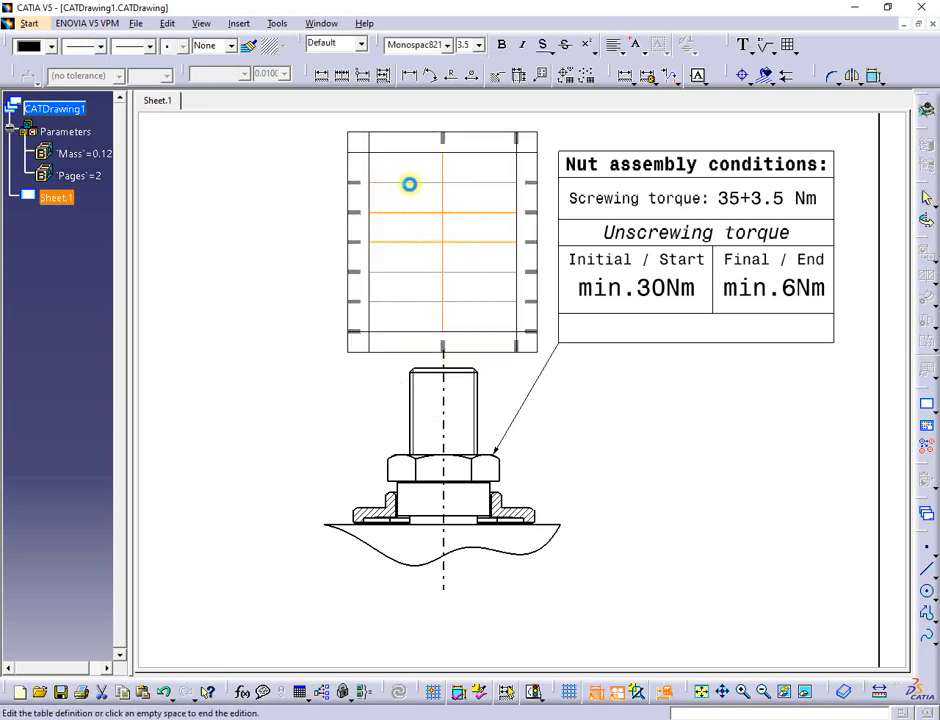
{"action": "left_click", "coordinate": [408, 168]}
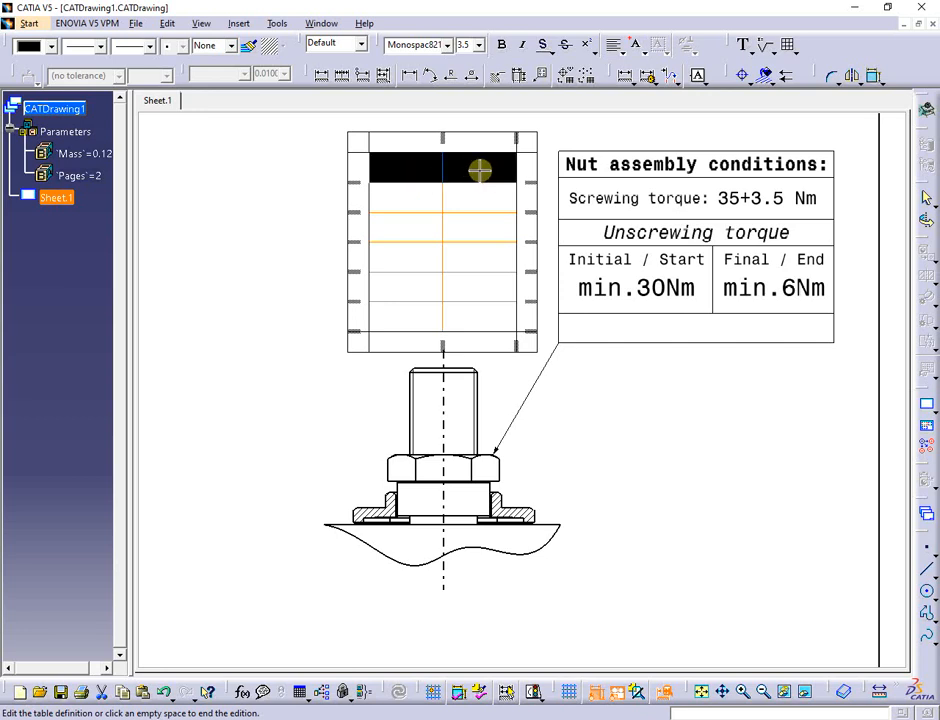
{"action": "right_click", "coordinate": [478, 170]}
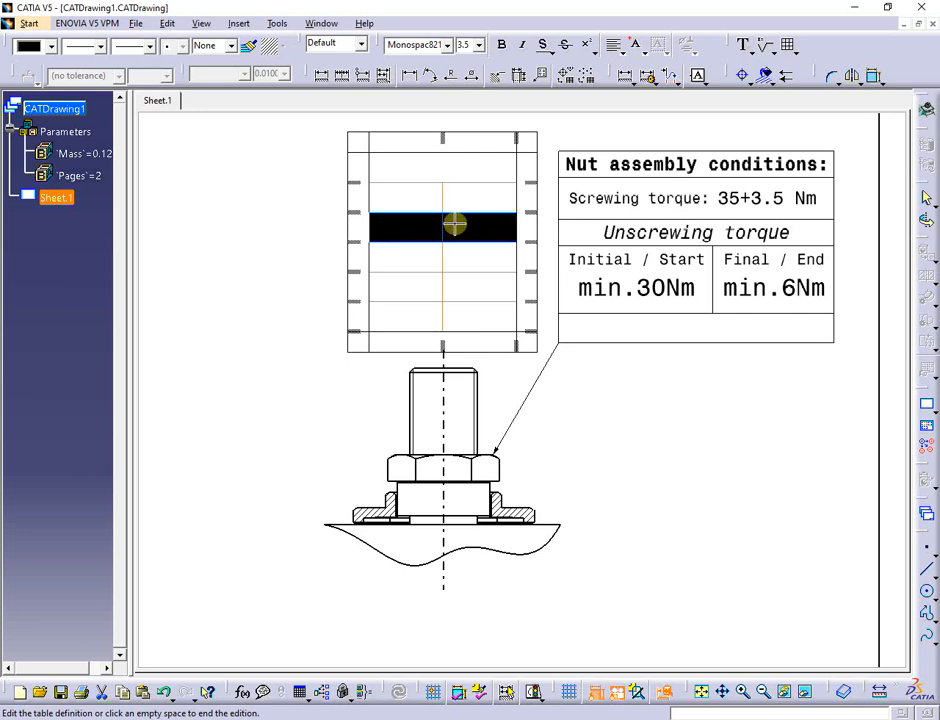
{"action": "right_click", "coordinate": [453, 225]}
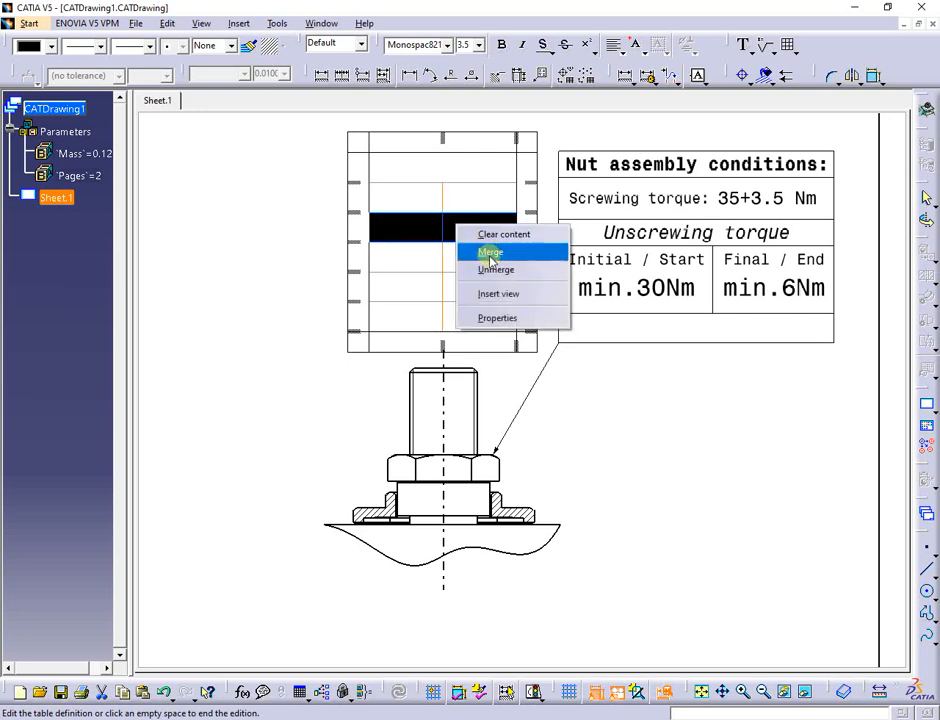
{"action": "left_click", "coordinate": [490, 252]}
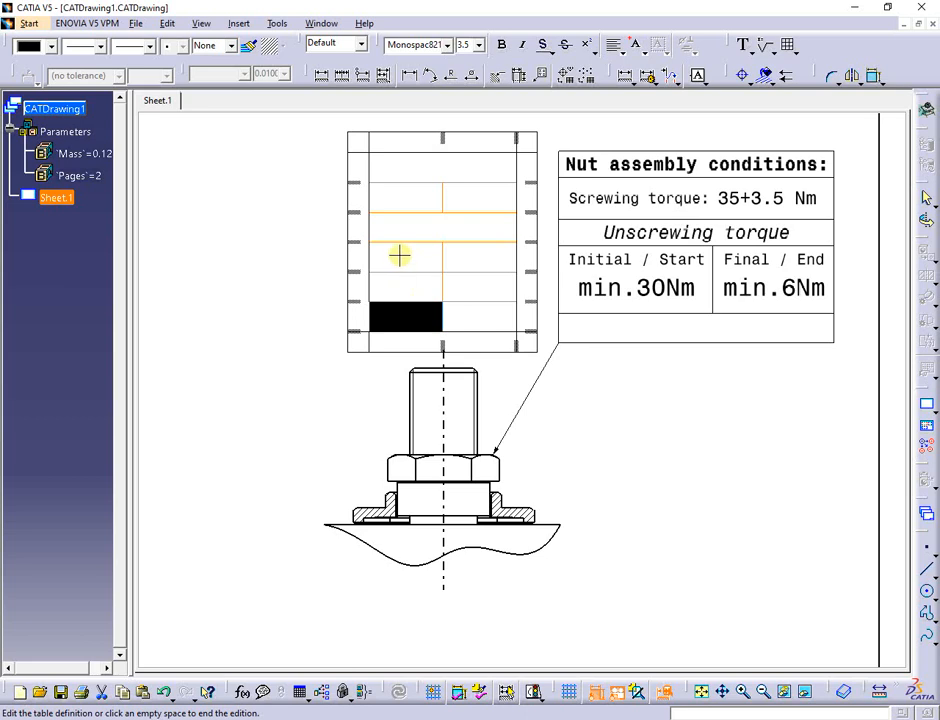
{"action": "right_click", "coordinate": [398, 270]}
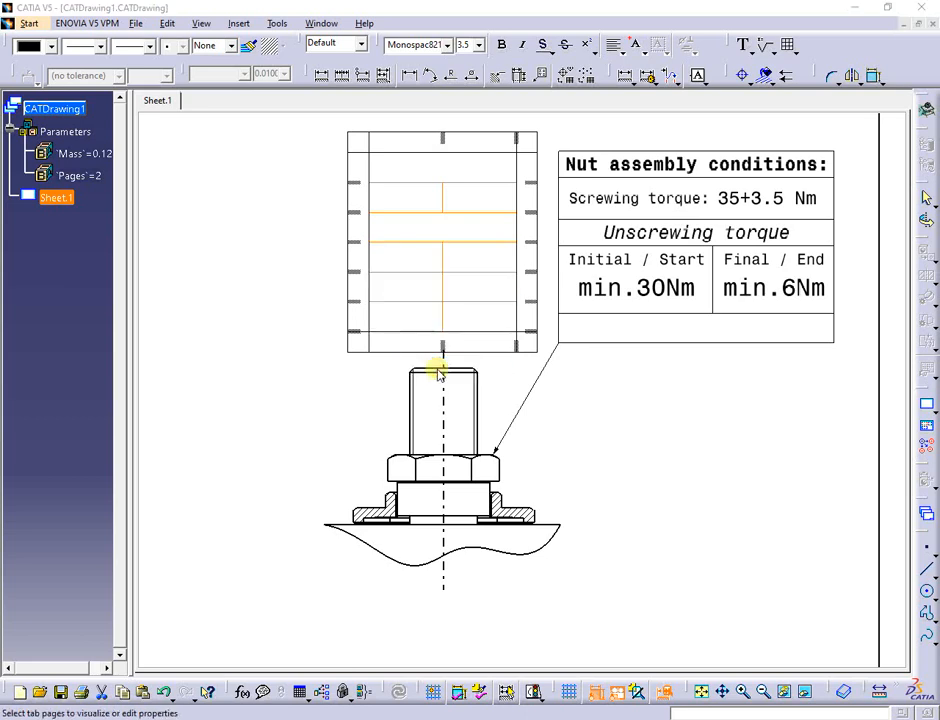
- Review the table's text, frame/fill and feature properties, close them and end table editing
{"action": "double_click", "coordinate": [440, 370]}
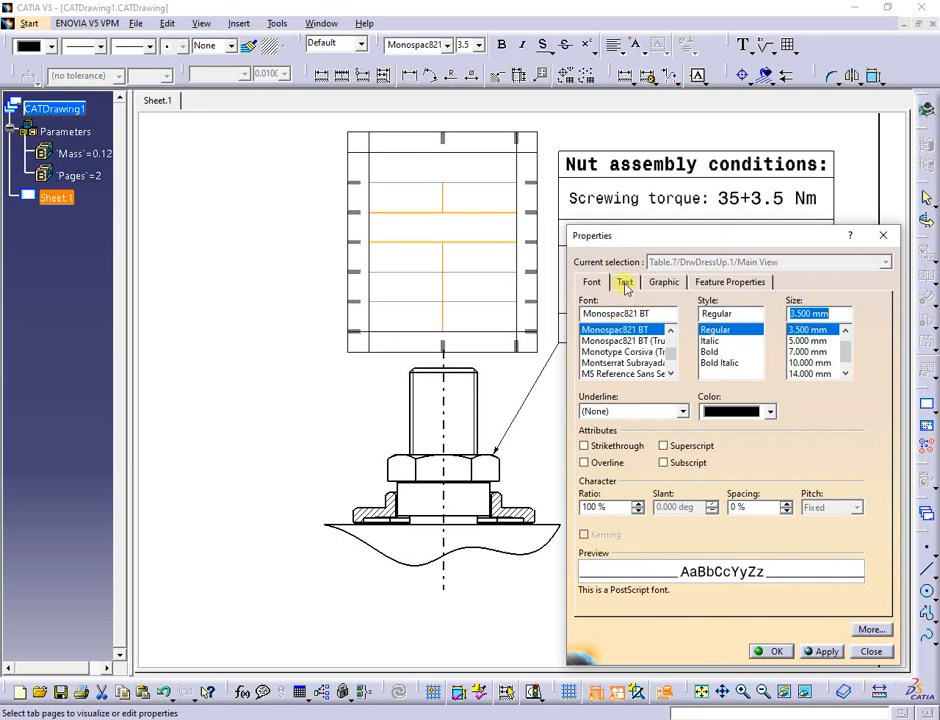
{"action": "left_click", "coordinate": [663, 281]}
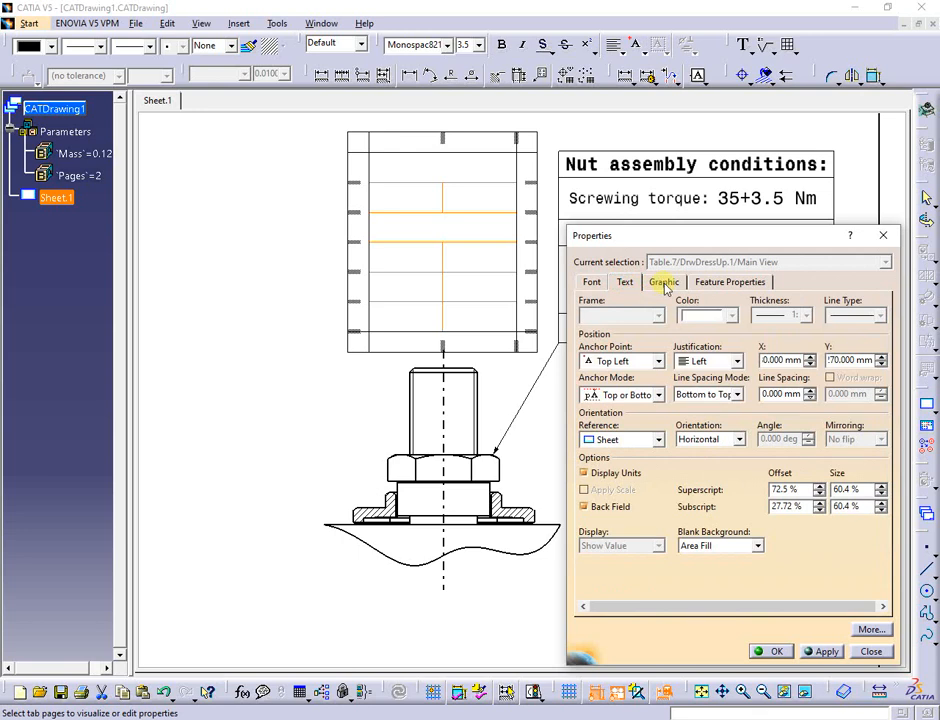
{"action": "left_click", "coordinate": [729, 282]}
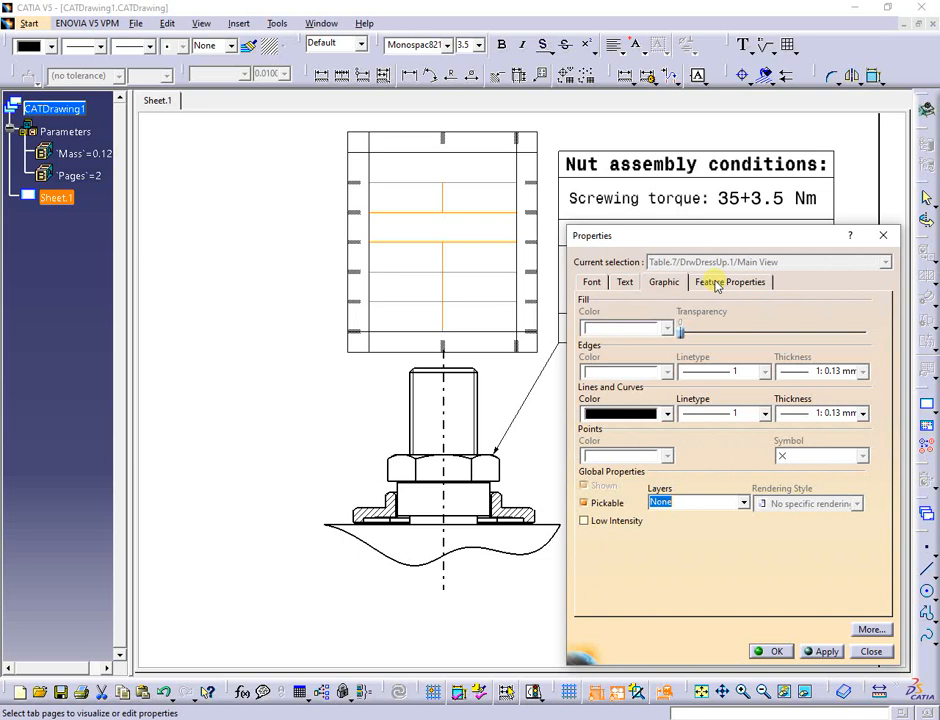
{"action": "left_click", "coordinate": [729, 281]}
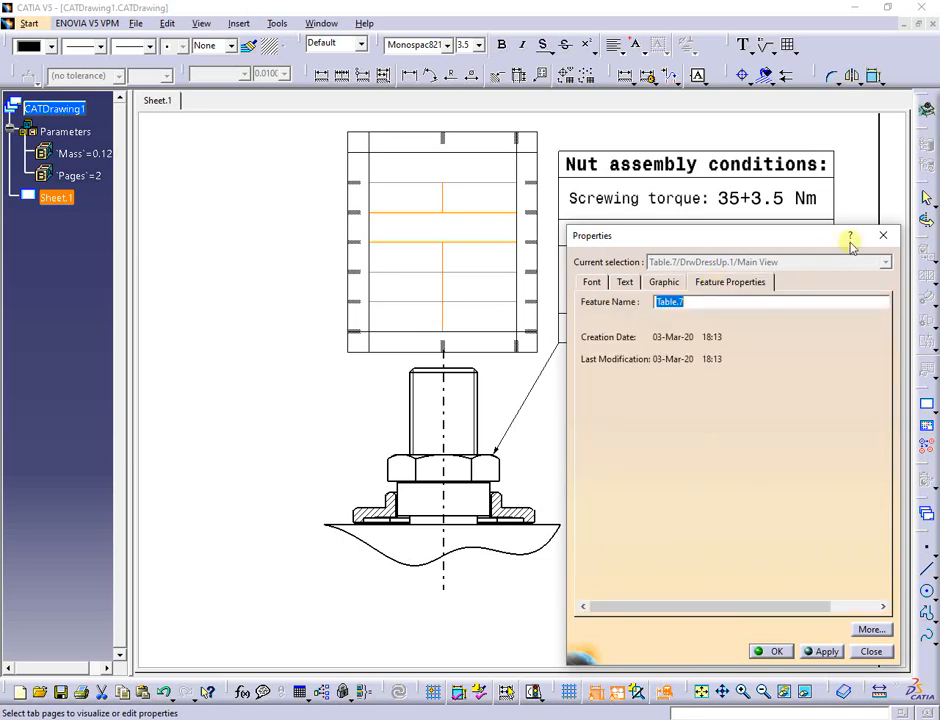
{"action": "left_click", "coordinate": [871, 651]}
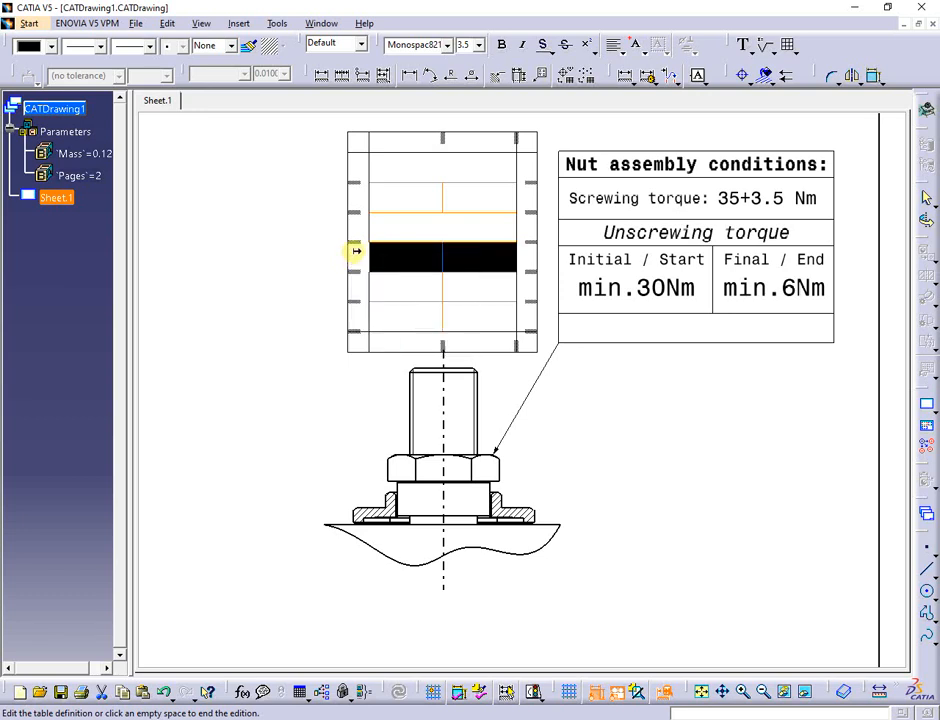
{"action": "double_click", "coordinate": [440, 257]}
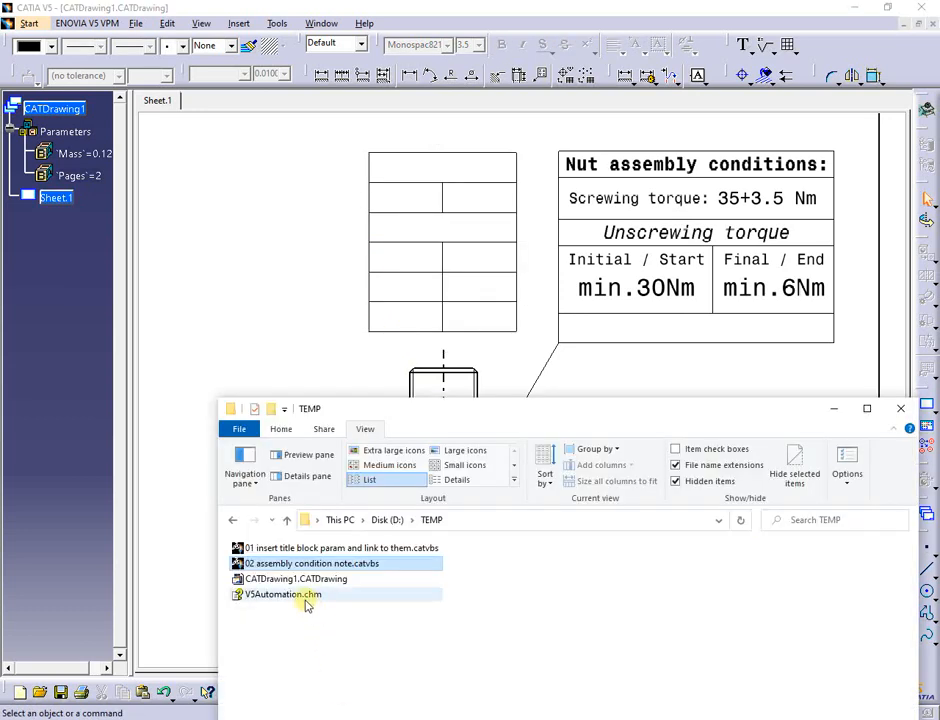
- Open V5Automation.chm from the TEMP folder as the CAA V5 Visual Basic help
{"action": "left_click", "coordinate": [282, 594]}
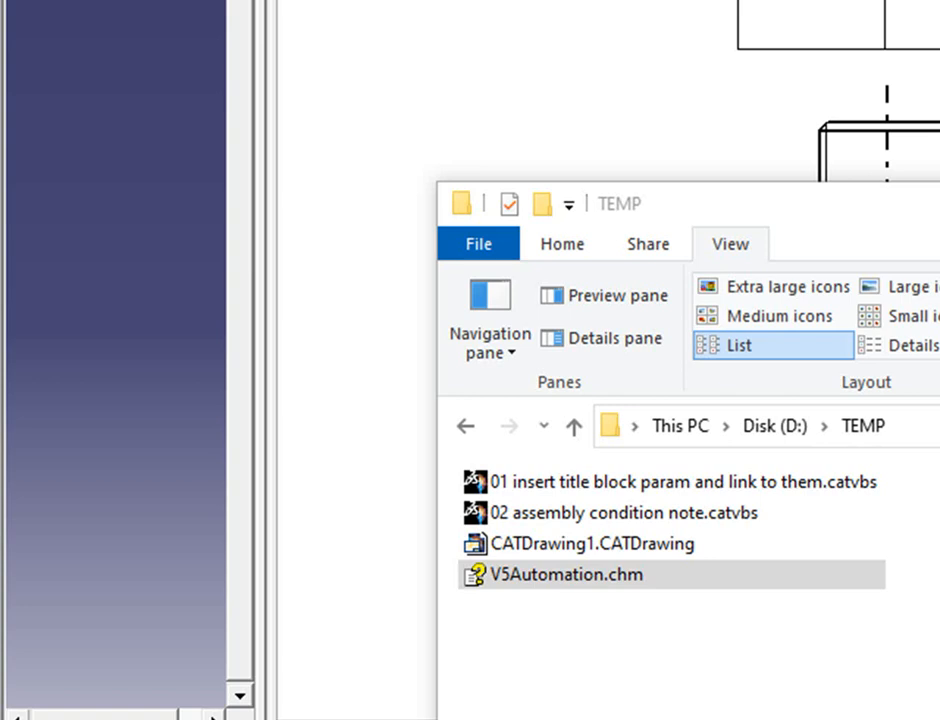
{"action": "double_click", "coordinate": [564, 574]}
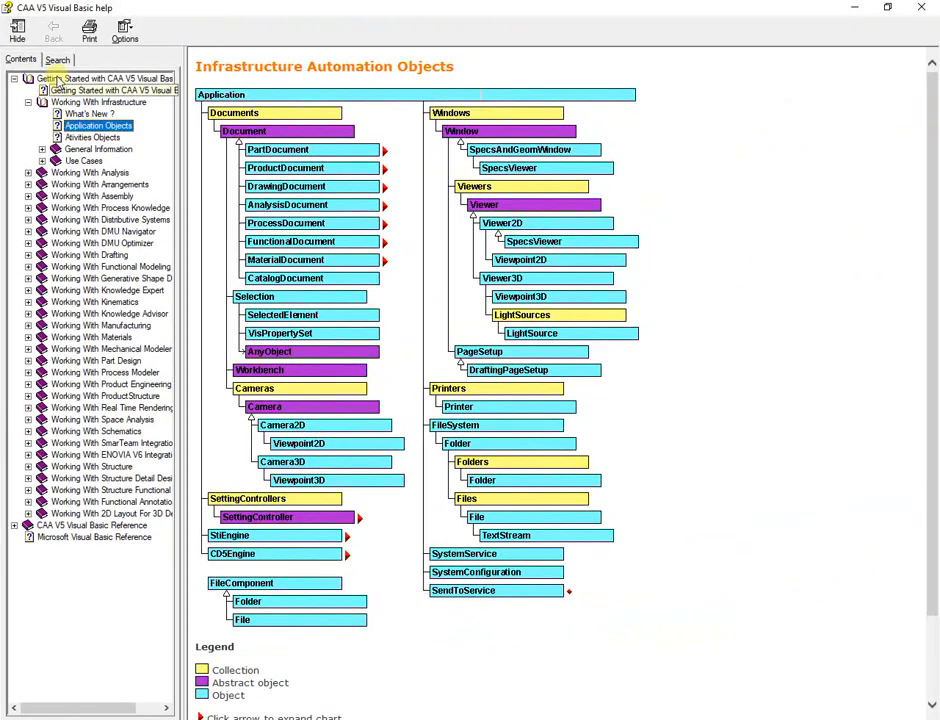
- Search the help for 'drawing table' and list the matching DrawingTable topics
{"action": "left_click", "coordinate": [58, 59]}
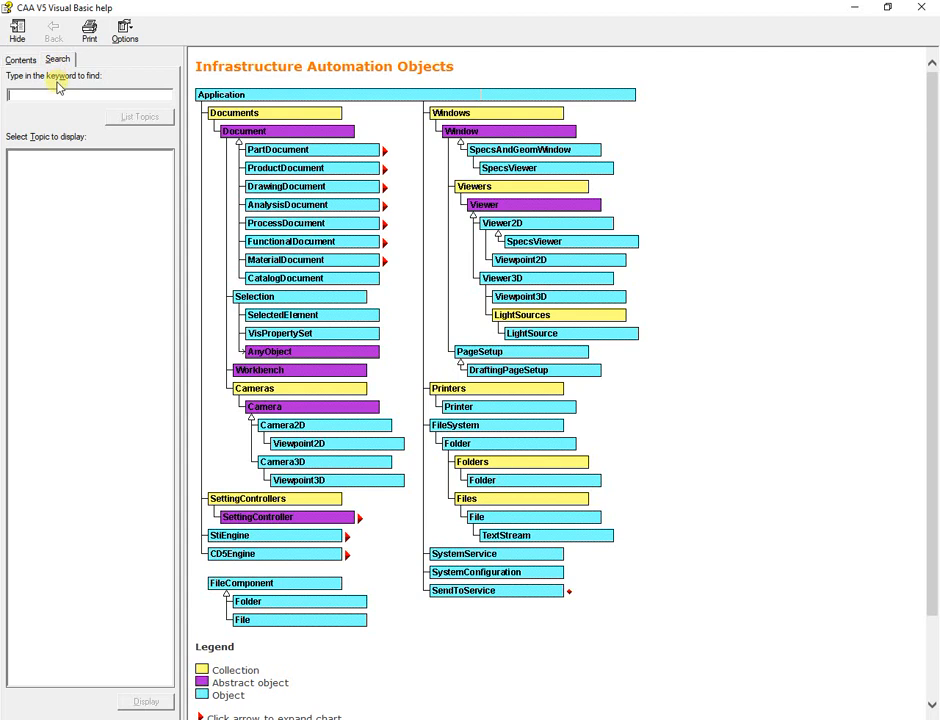
{"action": "type", "text": "drawing table"}
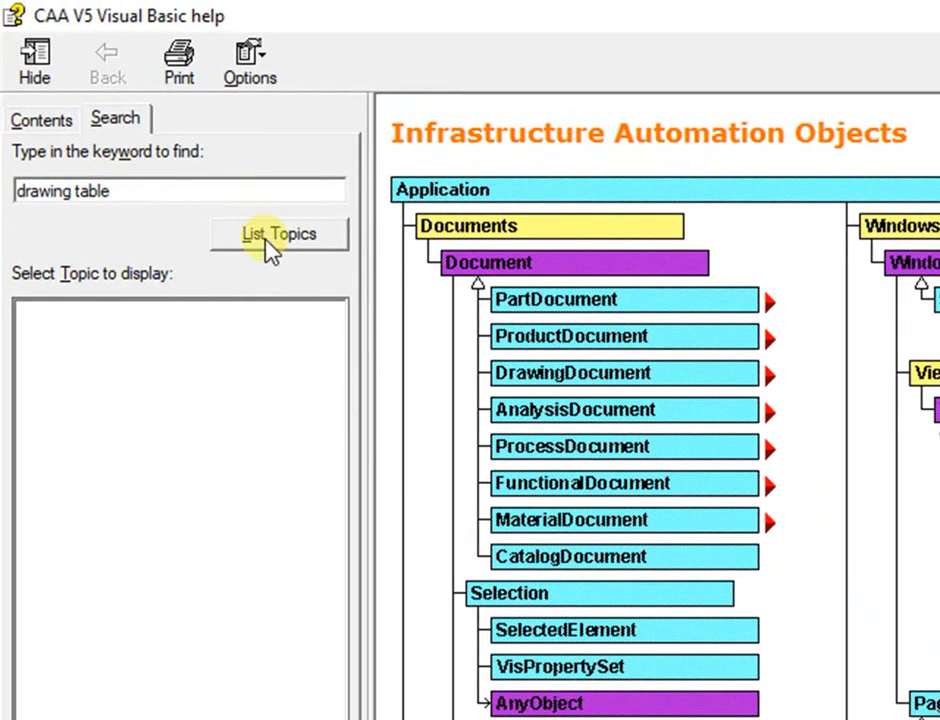
{"action": "left_click", "coordinate": [278, 234]}
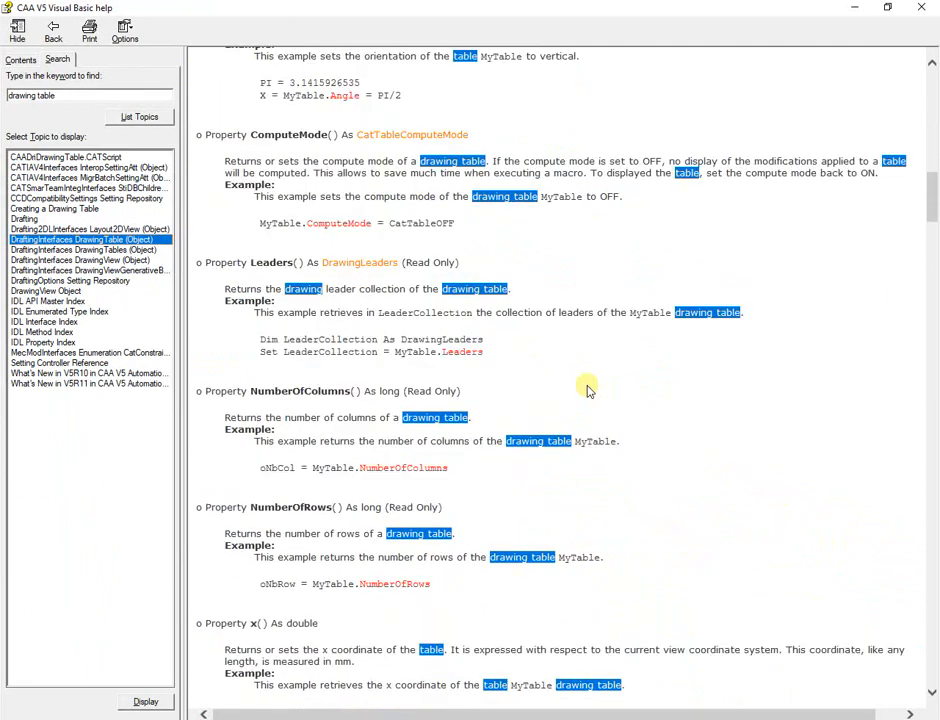
- Scroll through the DrawingTable properties and methods reference
{"action": "scroll", "scroll_direction": "down", "scroll_amount": 3}
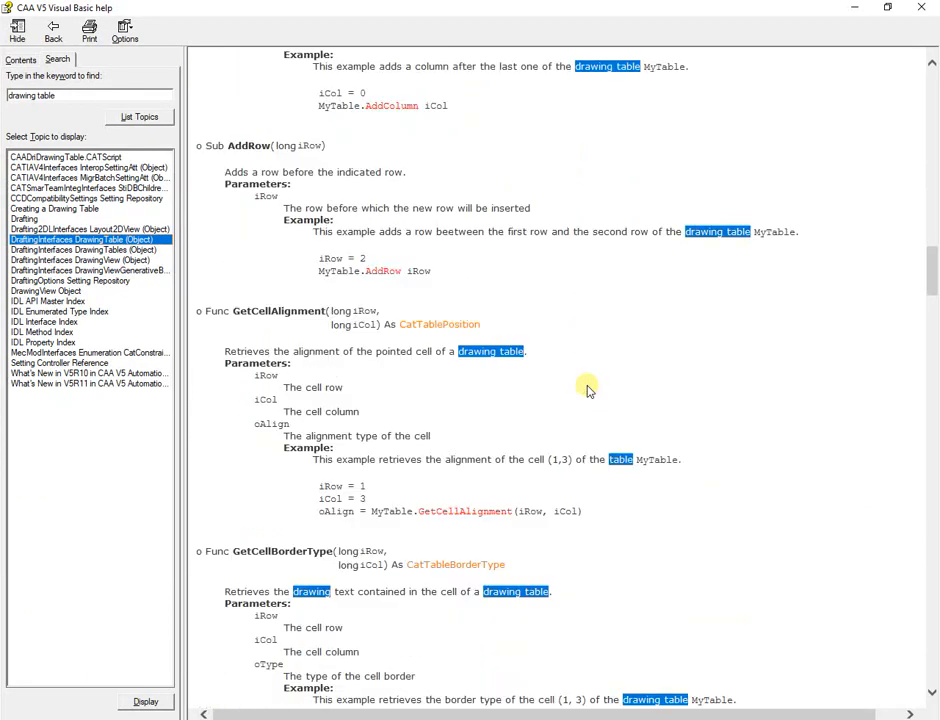
{"action": "scroll", "scroll_direction": "down", "scroll_amount": 3}
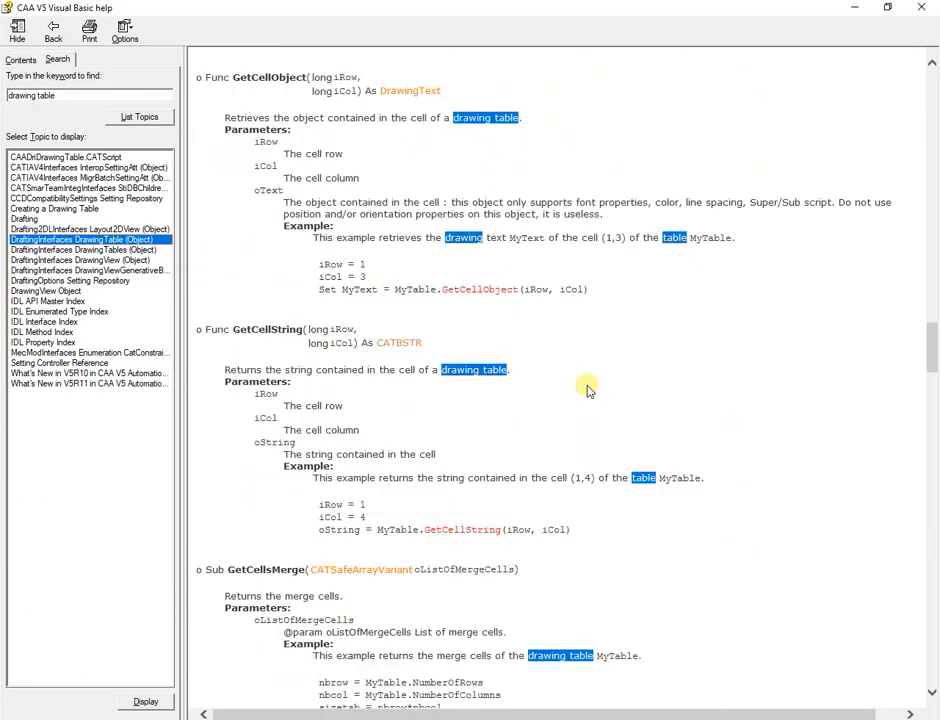
{"action": "scroll", "scroll_direction": "down", "scroll_amount": 3}
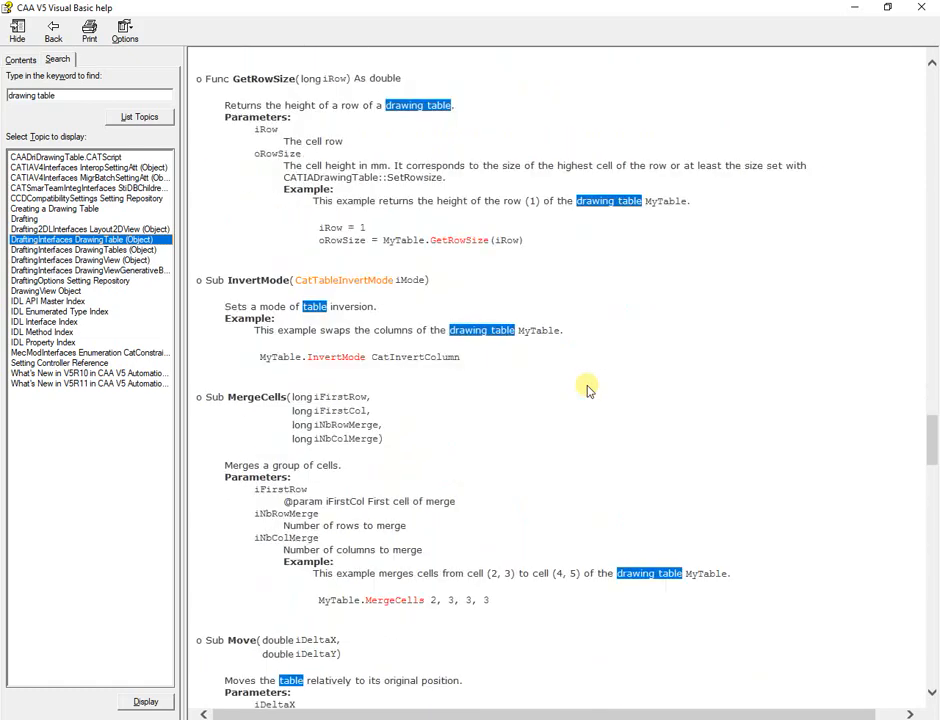
{"action": "scroll", "scroll_direction": "down", "scroll_amount": 3}
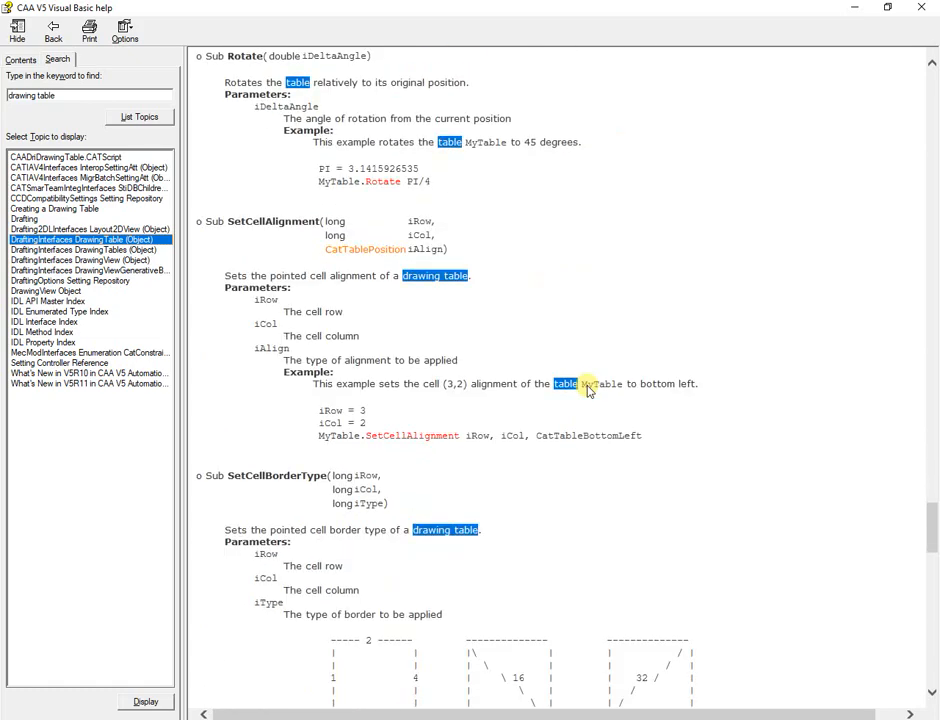
{"action": "scroll", "scroll_direction": "down", "scroll_amount": 3}
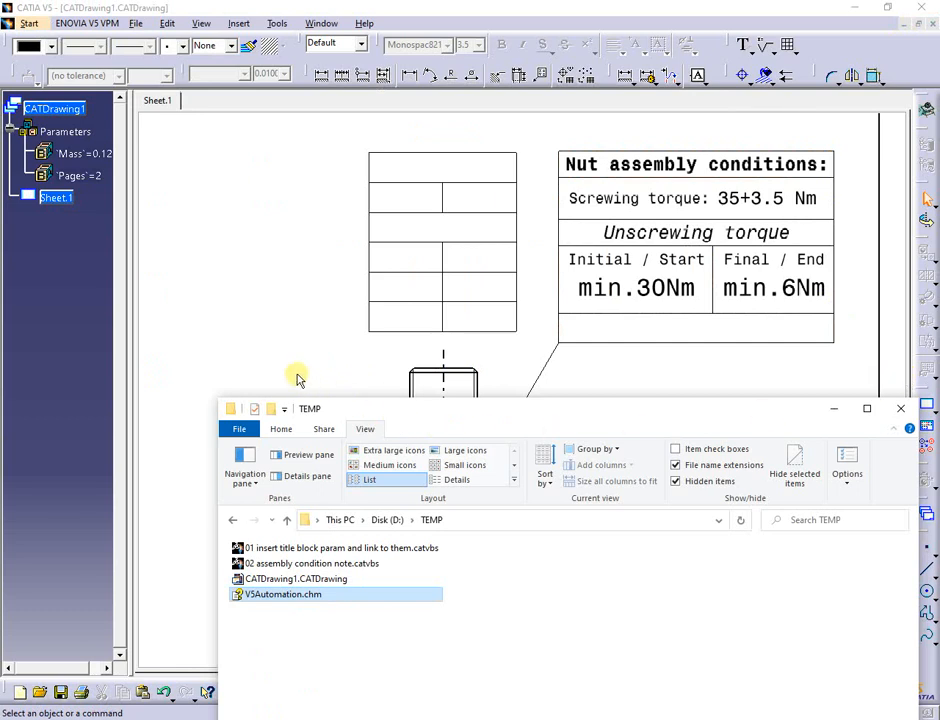
{"action": "mouse_move", "coordinate": [270, 350]}
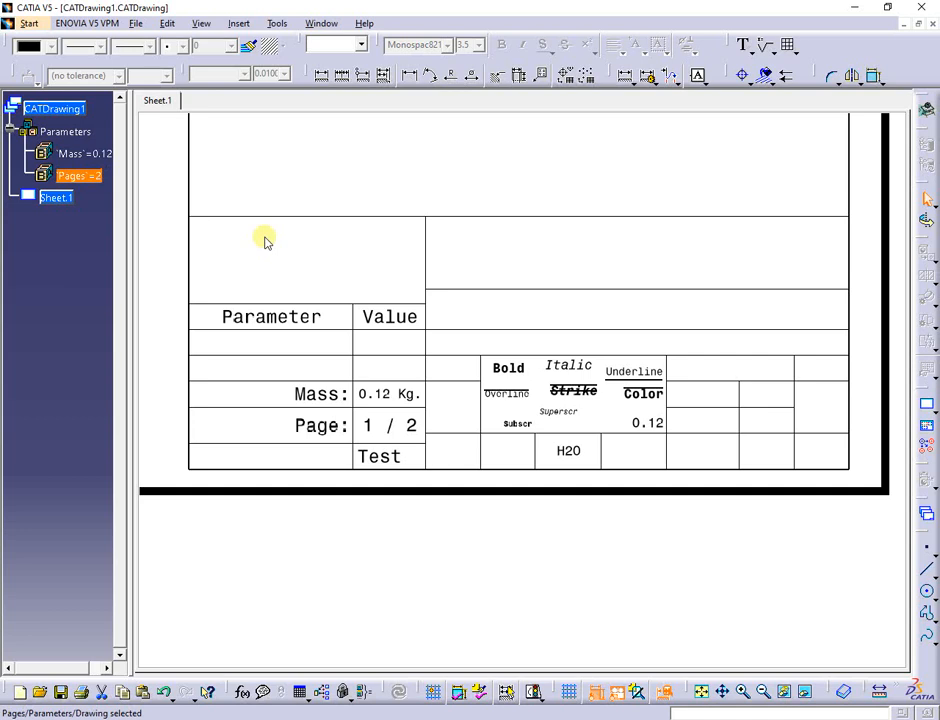
- Open the Macros dialog from Tools > Macro listing the D:\TEMP macros
{"action": "left_click", "coordinate": [277, 23]}
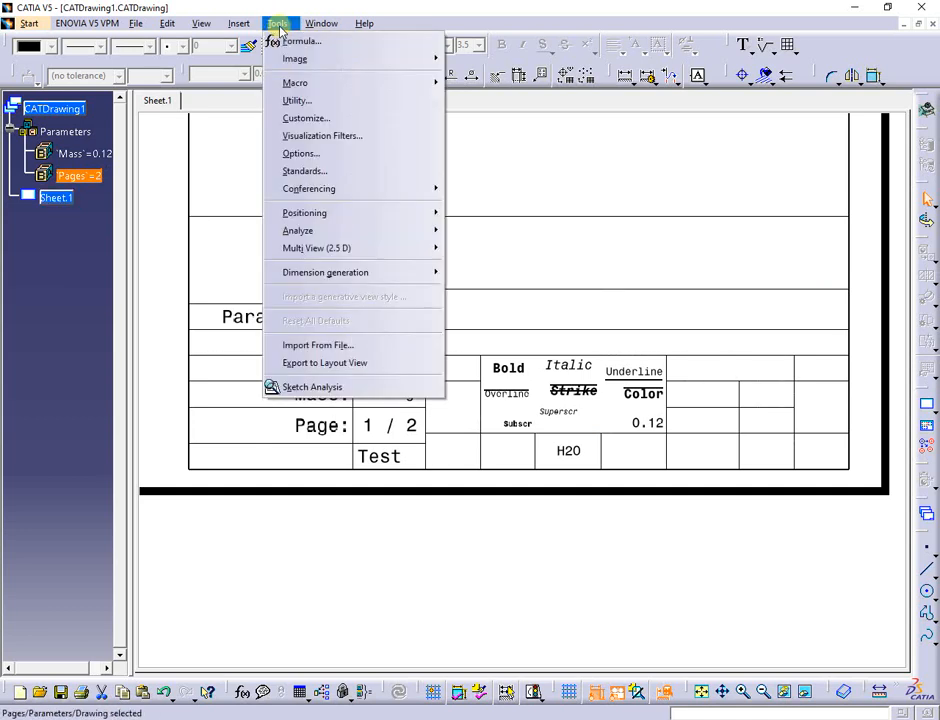
{"action": "mouse_move", "coordinate": [295, 82]}
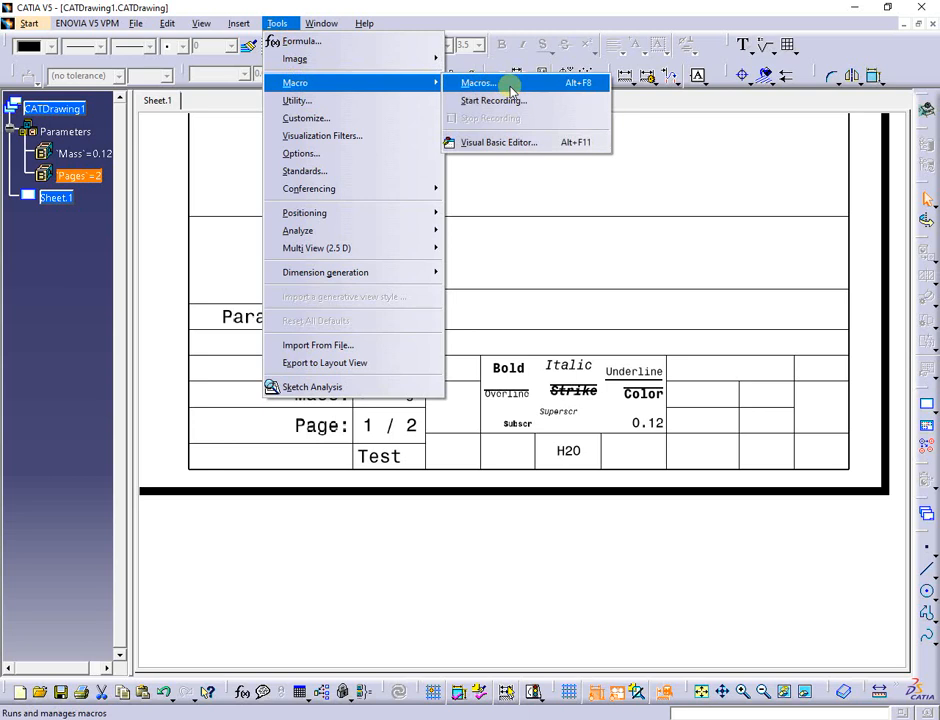
{"action": "left_click", "coordinate": [478, 82]}
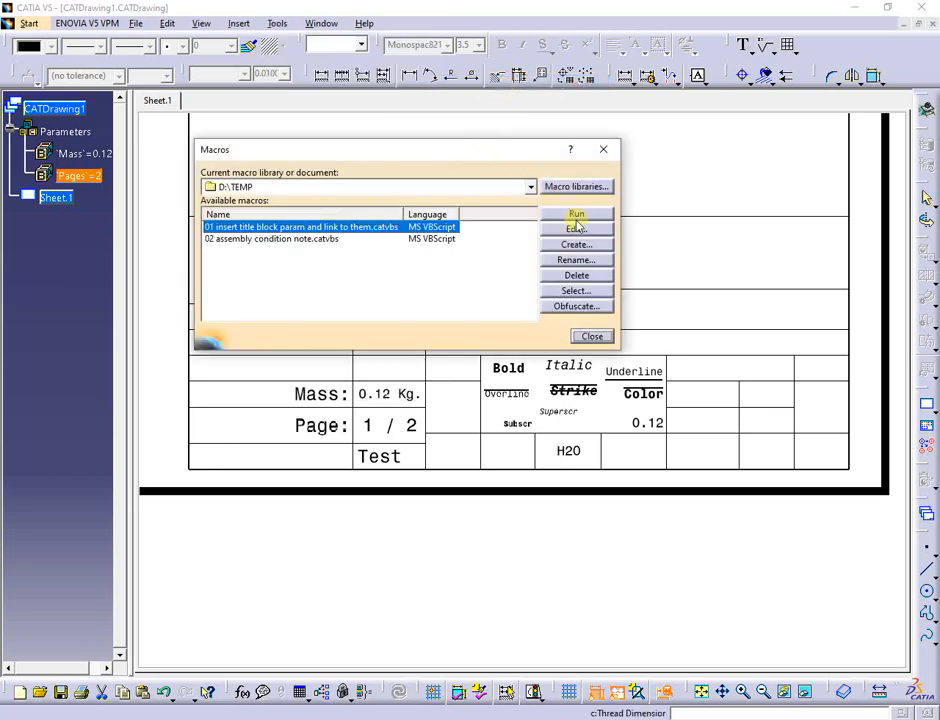
- Review the title-block macro's VBScript in an enlarged Macros Editor, scrolling through the table setup code
{"action": "left_click", "coordinate": [576, 228]}
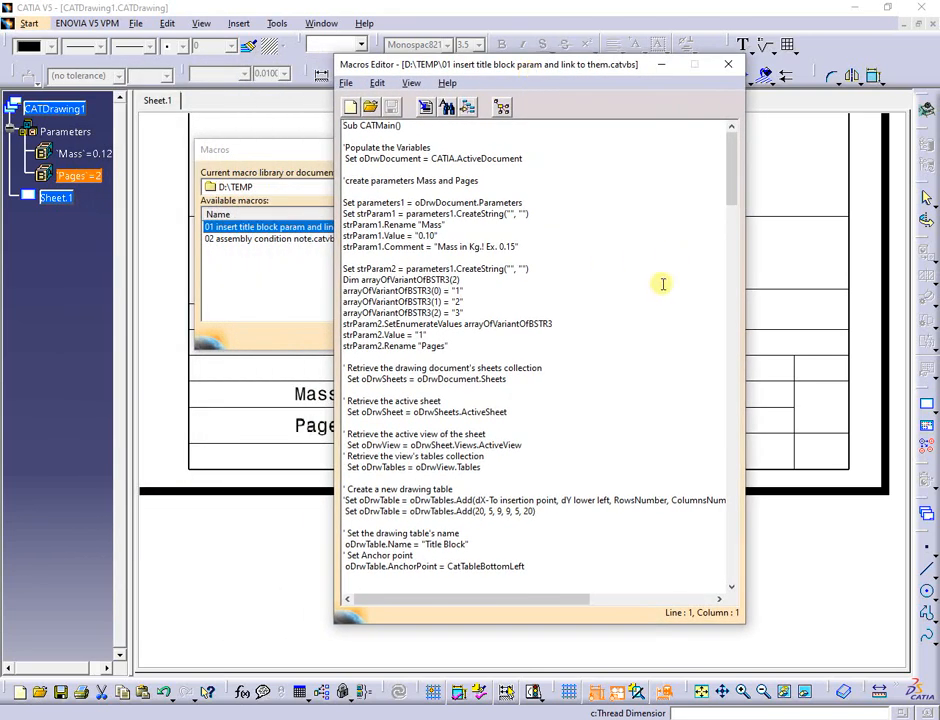
{"action": "mouse_move", "coordinate": [745, 580]}
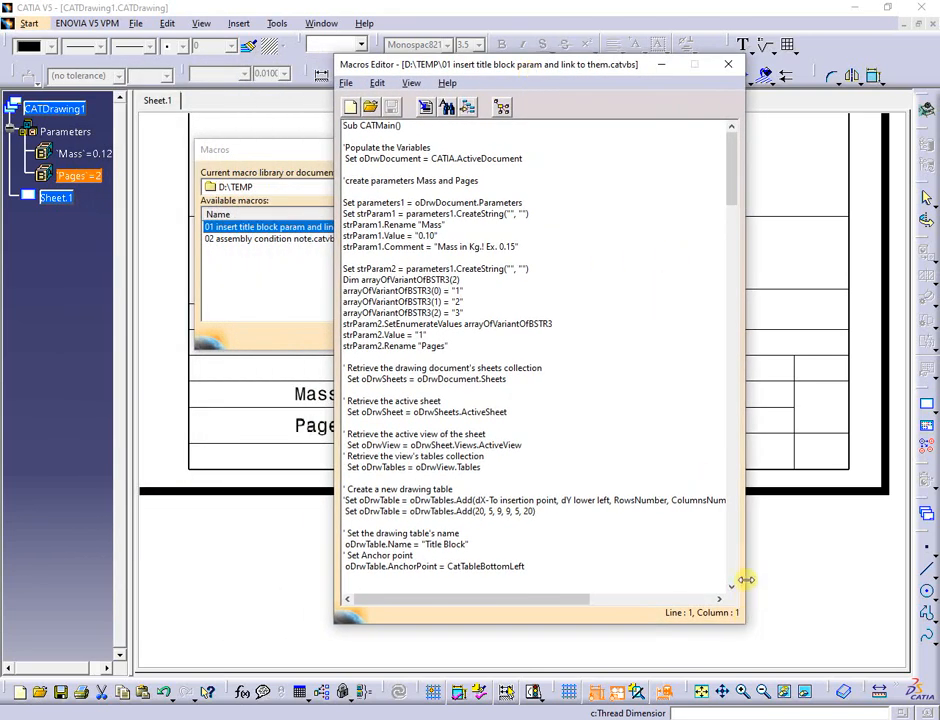
{"action": "left_click_drag", "start_coordinate": [744, 581], "coordinate": [894, 548]}
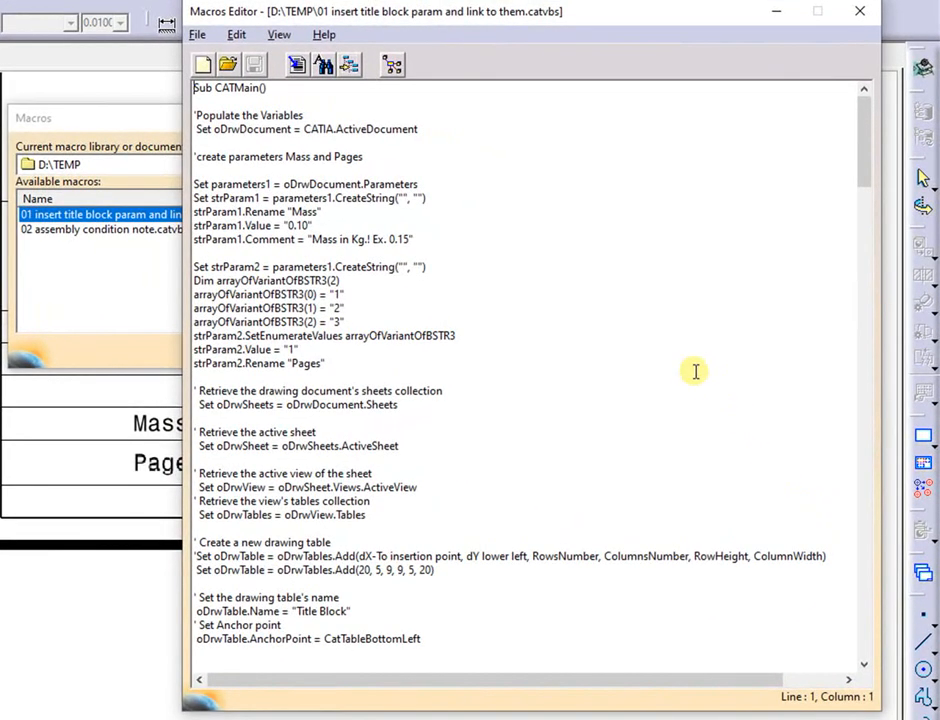
{"action": "mouse_move", "coordinate": [689, 235]}
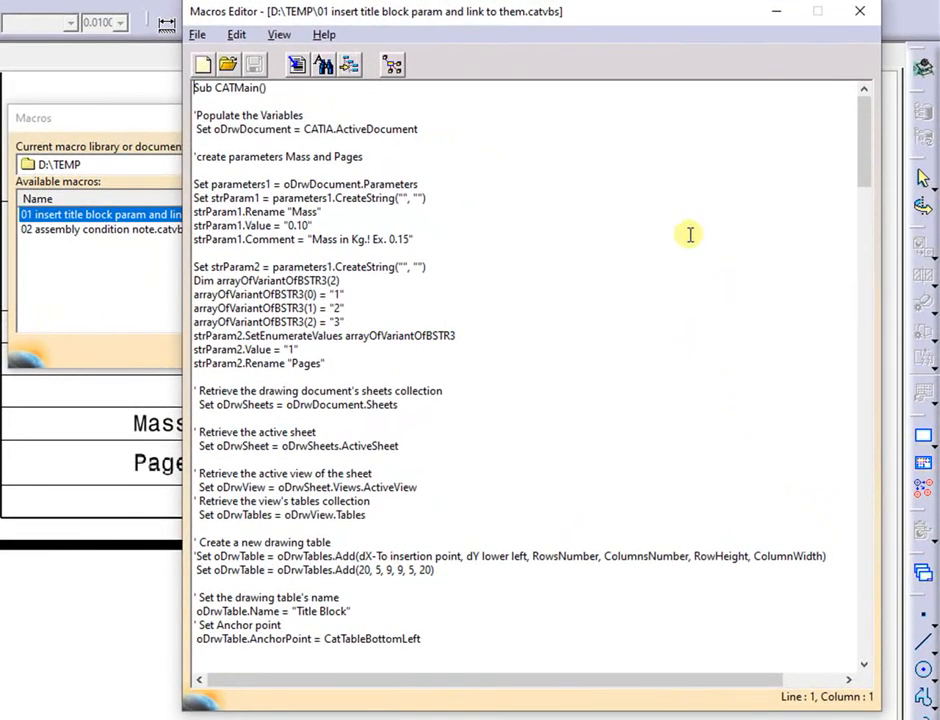
{"action": "mouse_move", "coordinate": [567, 82]}
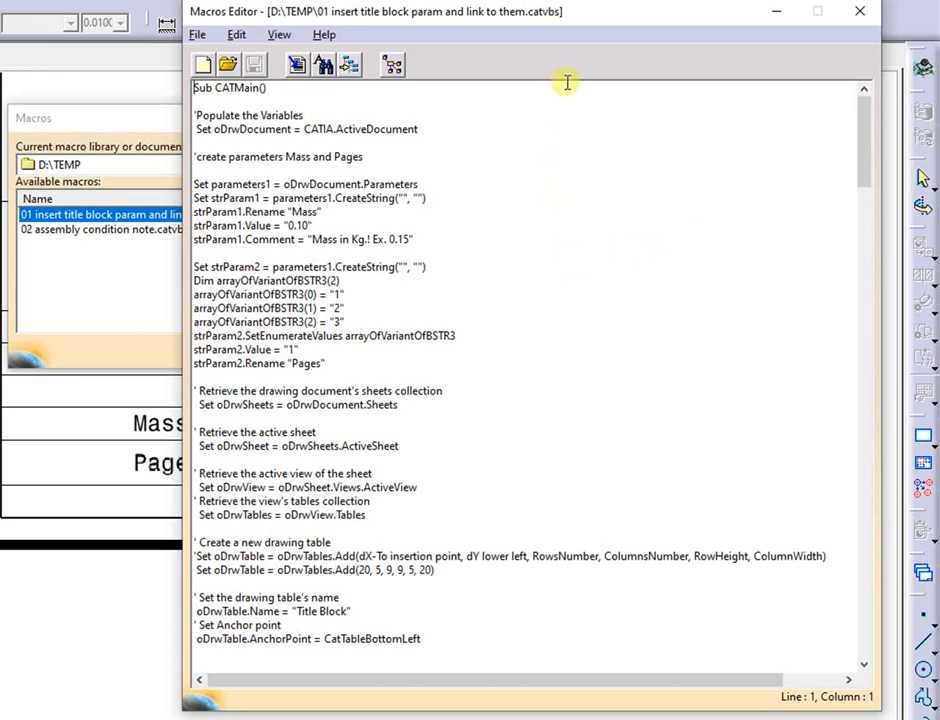
{"action": "mouse_move", "coordinate": [351, 218]}
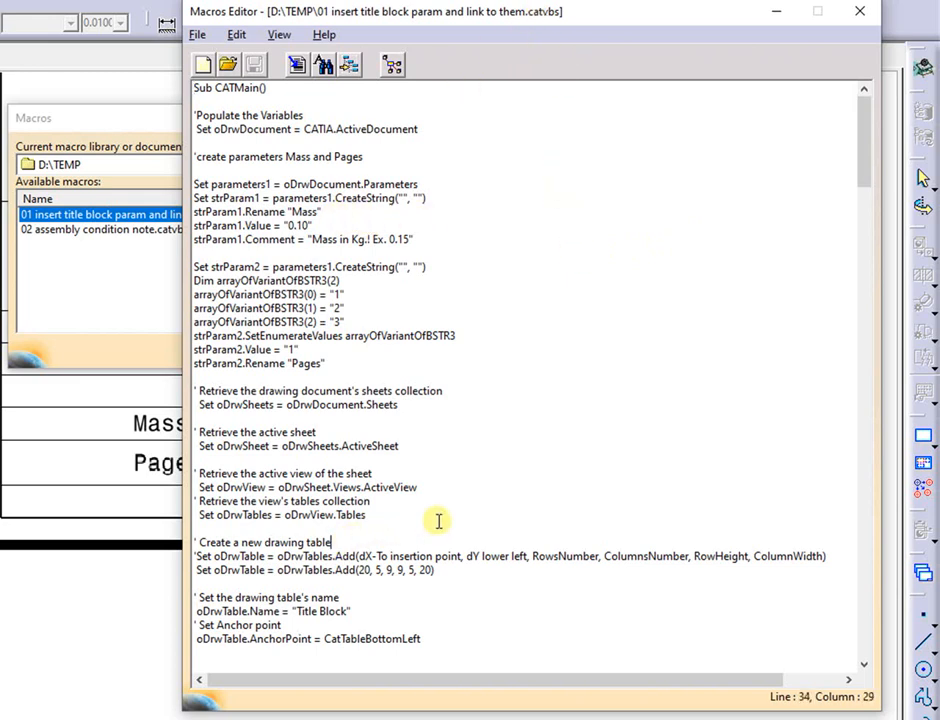
{"action": "scroll", "scroll_direction": "down", "scroll_amount": 3}
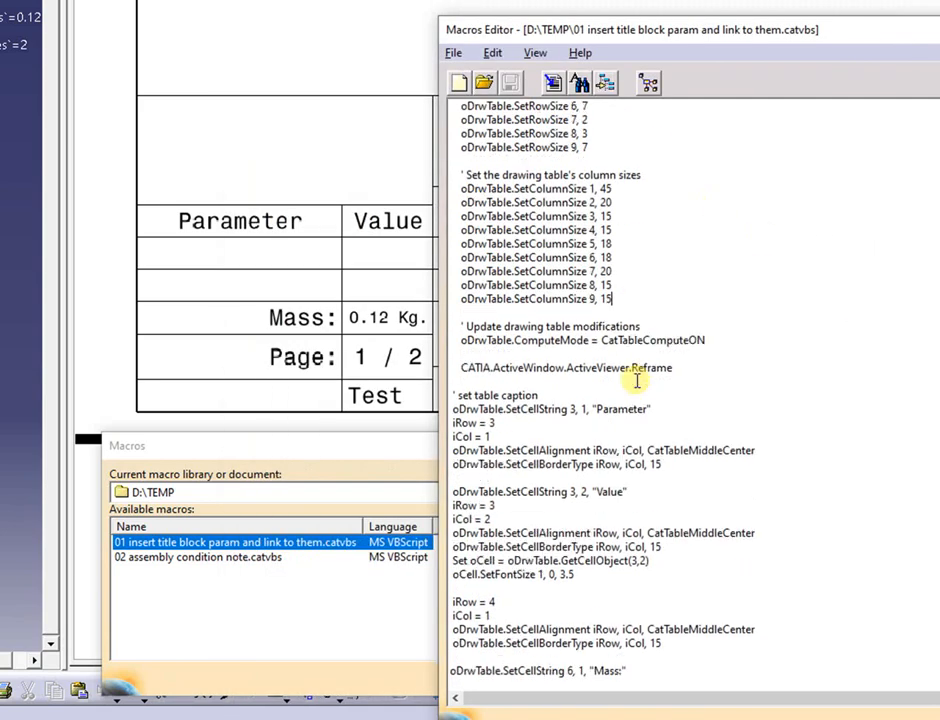
{"action": "scroll", "scroll_direction": "down", "scroll_amount": 3}
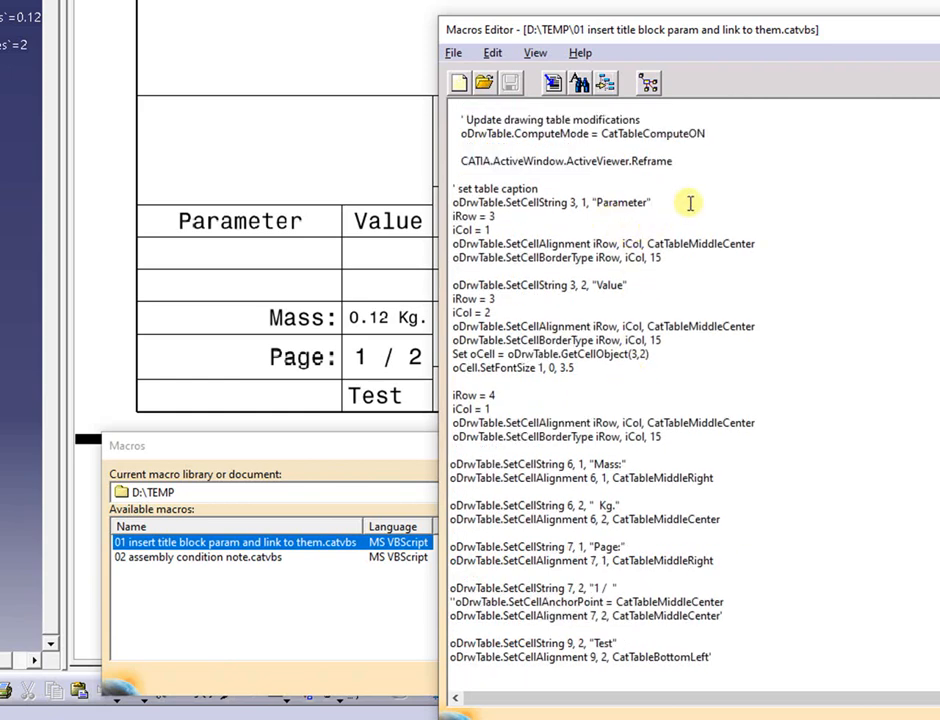
{"action": "scroll", "scroll_direction": "down", "scroll_amount": 3}
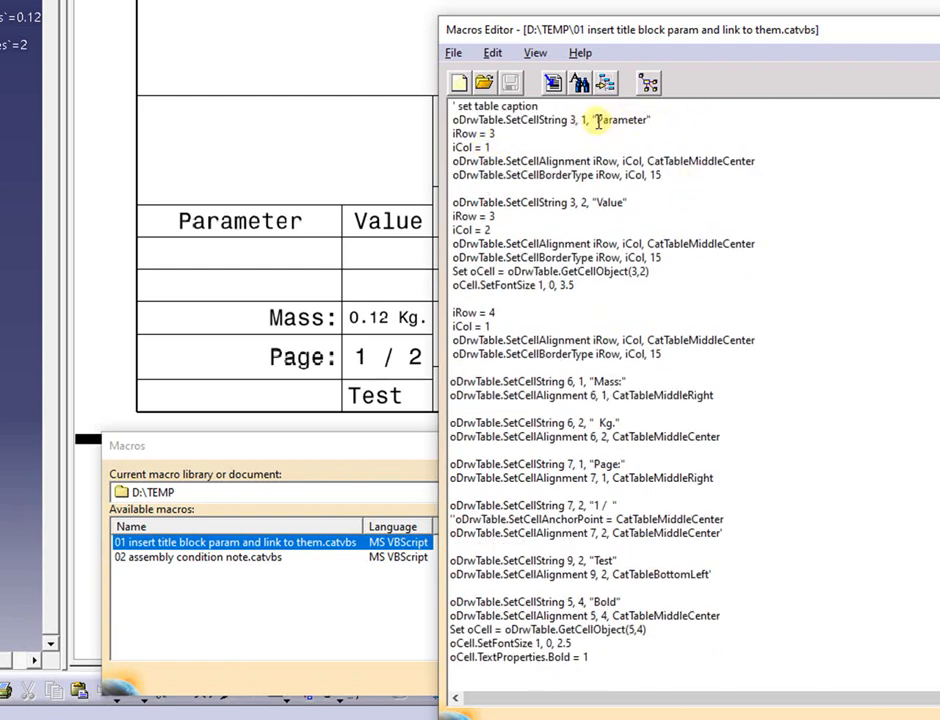
{"action": "double_click", "coordinate": [621, 119]}
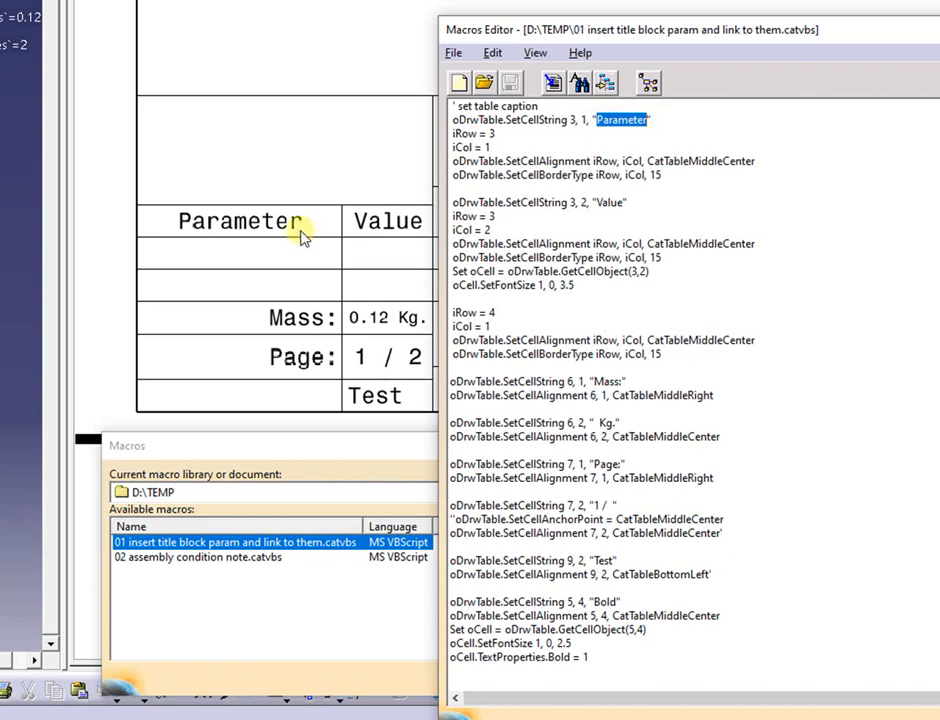
{"action": "mouse_move", "coordinate": [463, 193]}
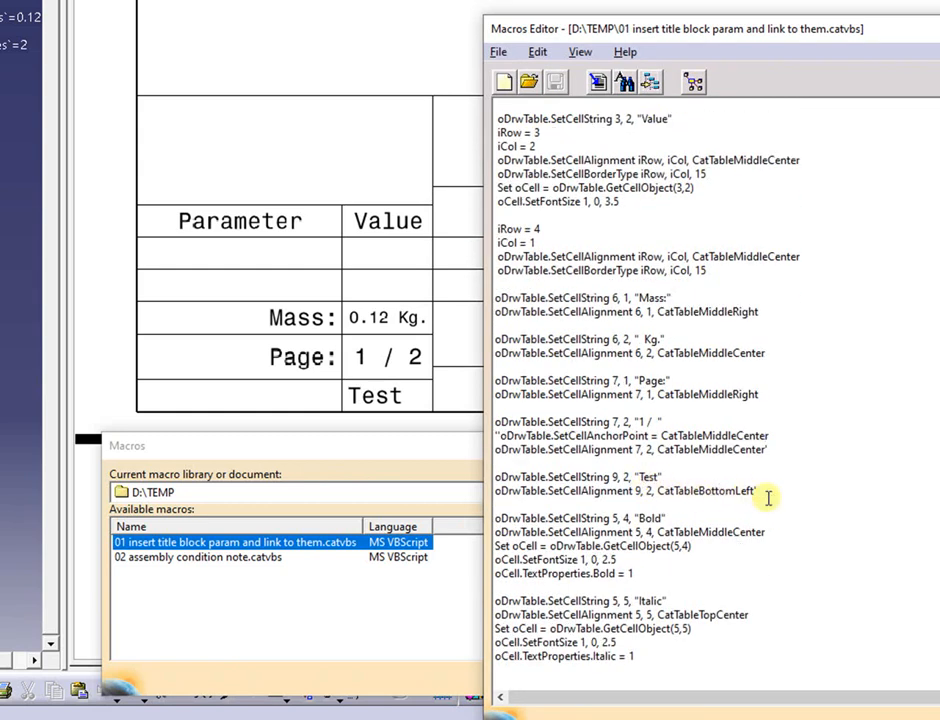
{"action": "mouse_move", "coordinate": [748, 430]}
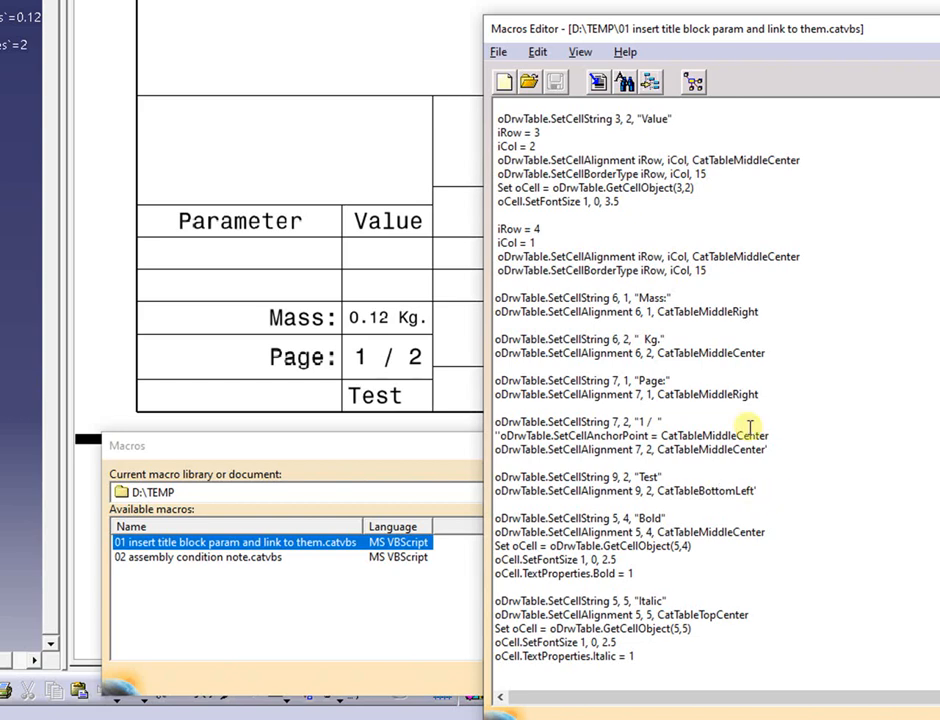
{"action": "scroll", "scroll_direction": "down", "scroll_amount": 3}
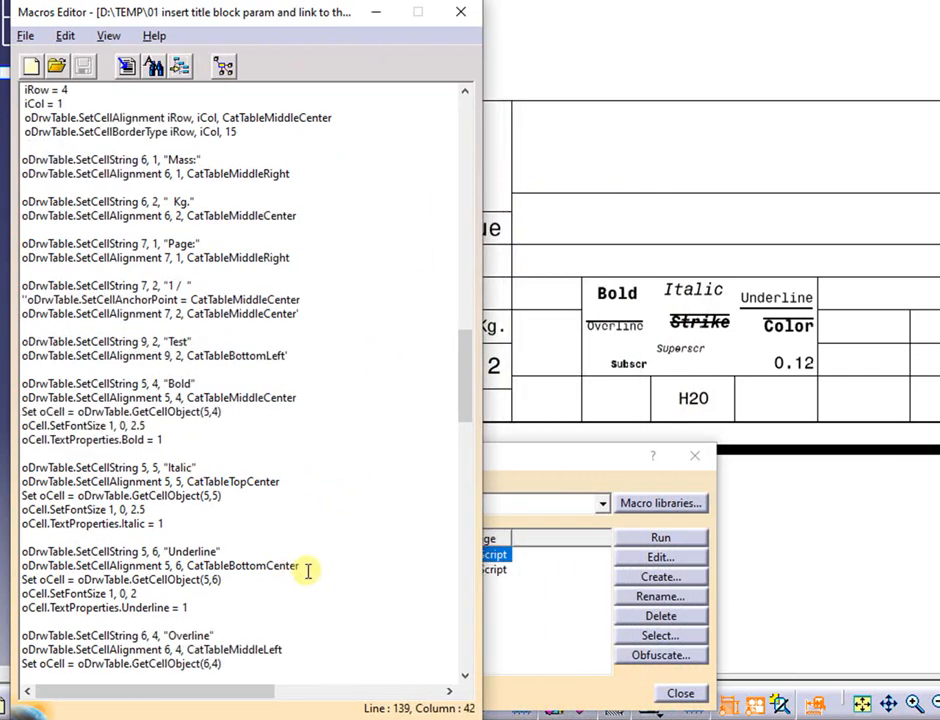
{"action": "scroll", "scroll_direction": "down", "scroll_amount": 3}
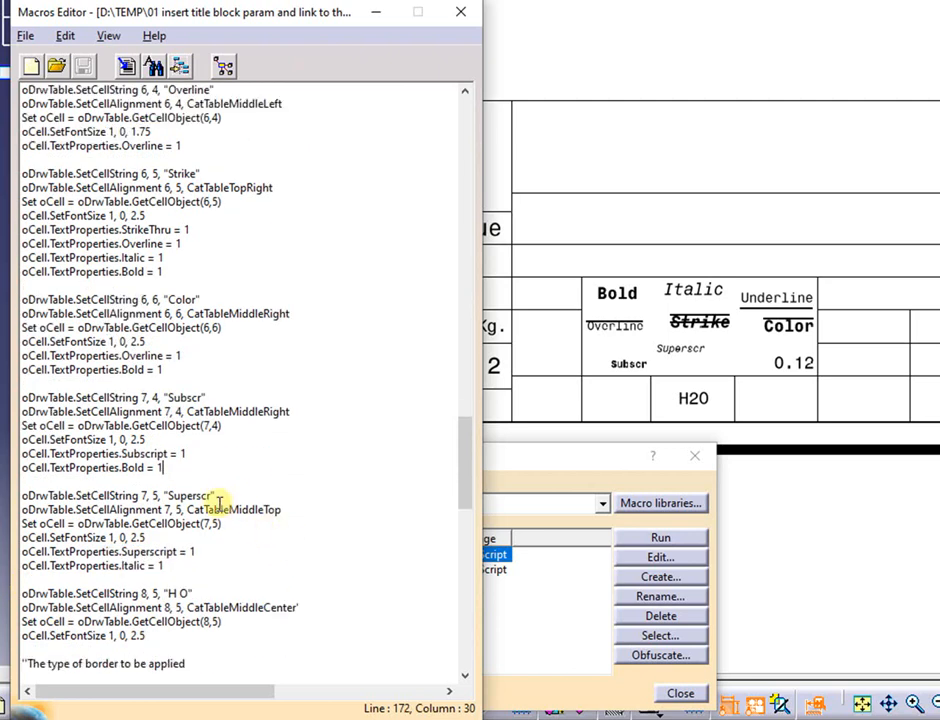
{"action": "scroll", "scroll_direction": "down", "scroll_amount": 3}
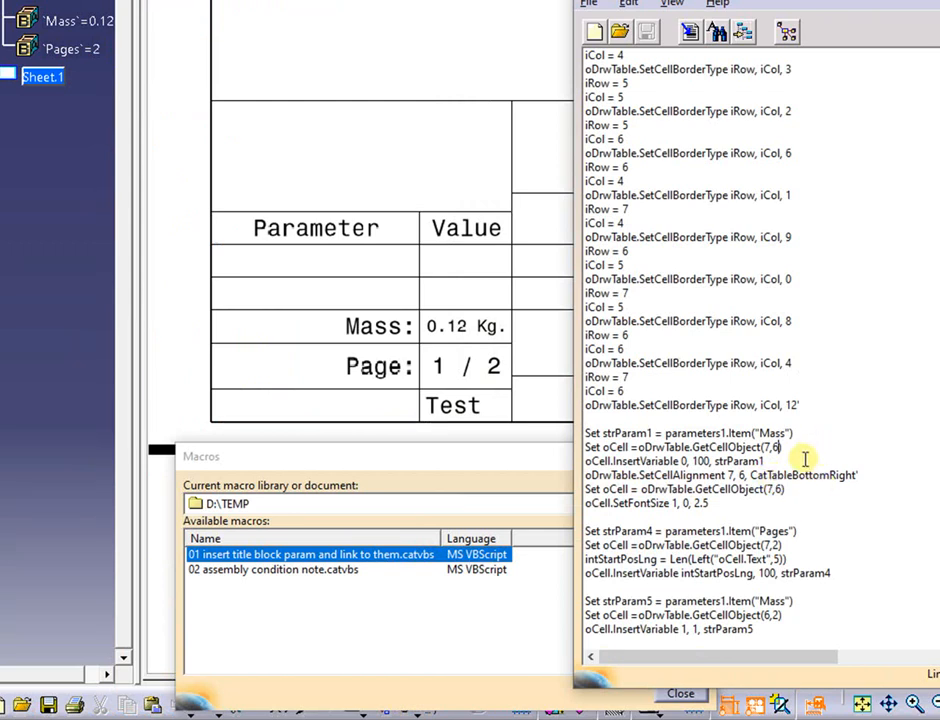
{"action": "mouse_move", "coordinate": [778, 462]}
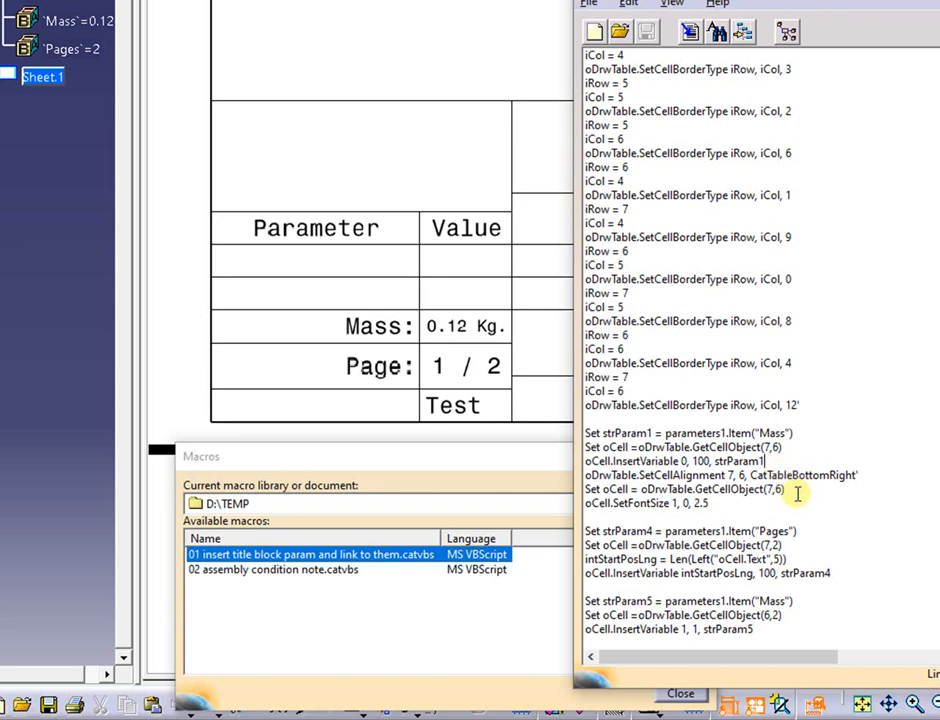
{"action": "mouse_move", "coordinate": [795, 491]}
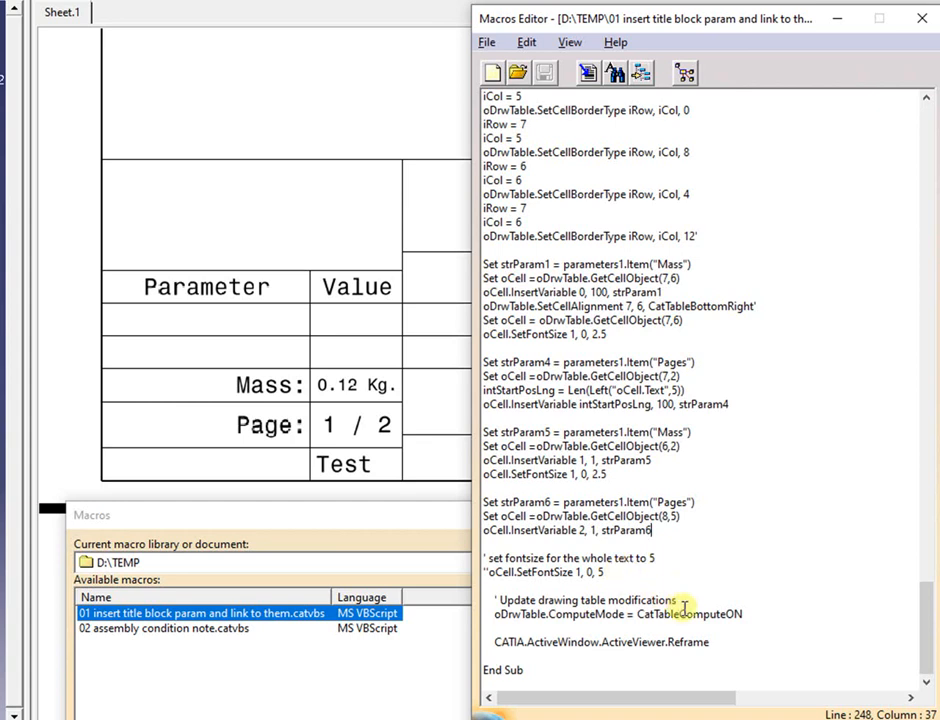
{"action": "mouse_move", "coordinate": [665, 595]}
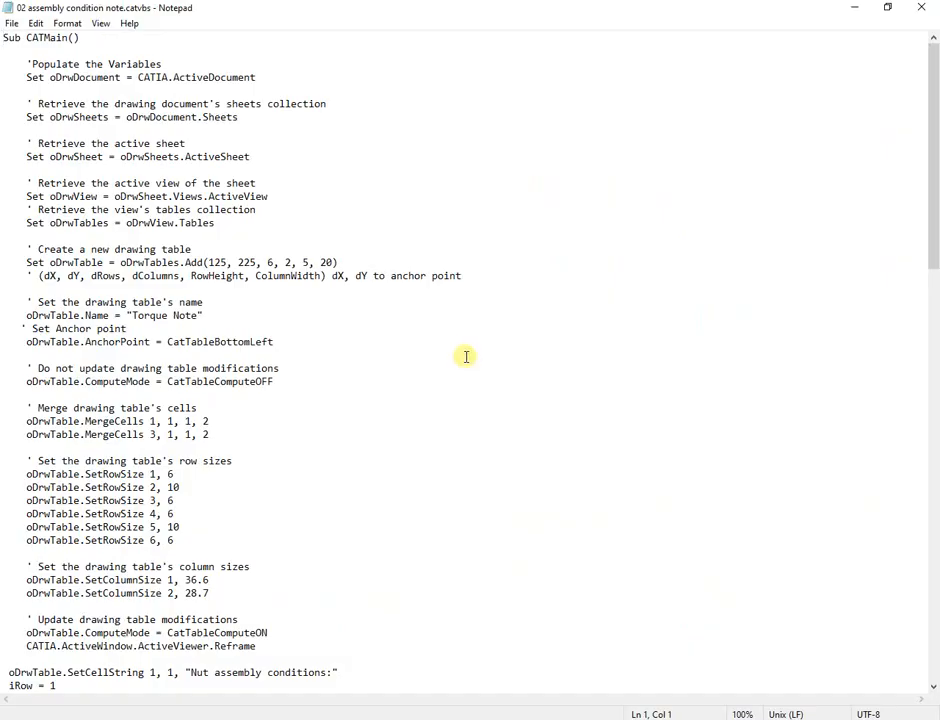
{"action": "mouse_move", "coordinate": [273, 155]}
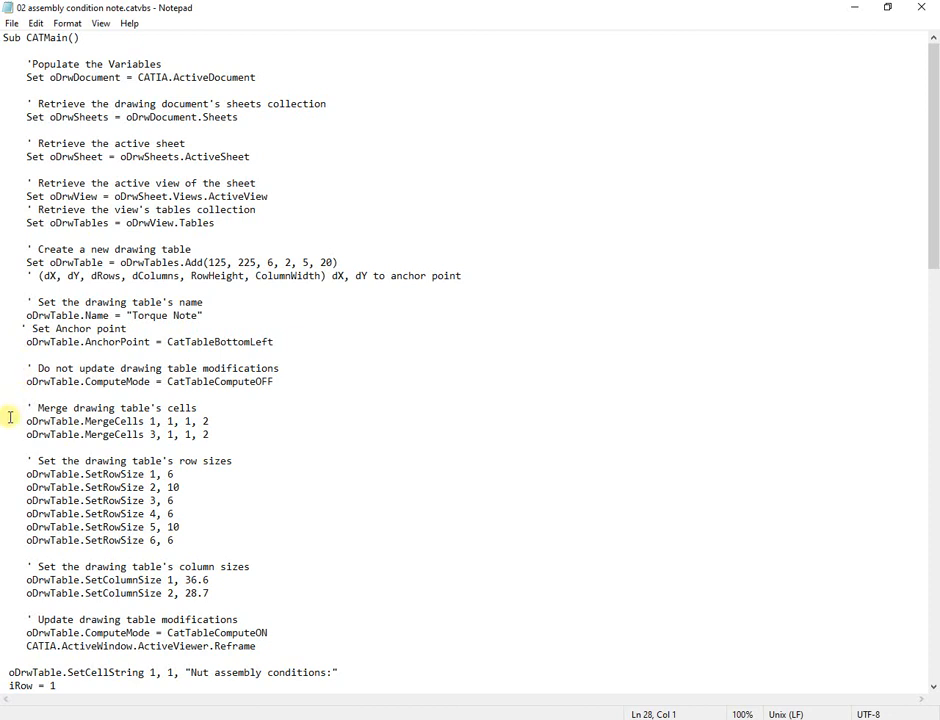
- Read the Torque Note table-building code in 02 assembly condition note.catvbs
{"action": "left_click", "coordinate": [3, 478]}
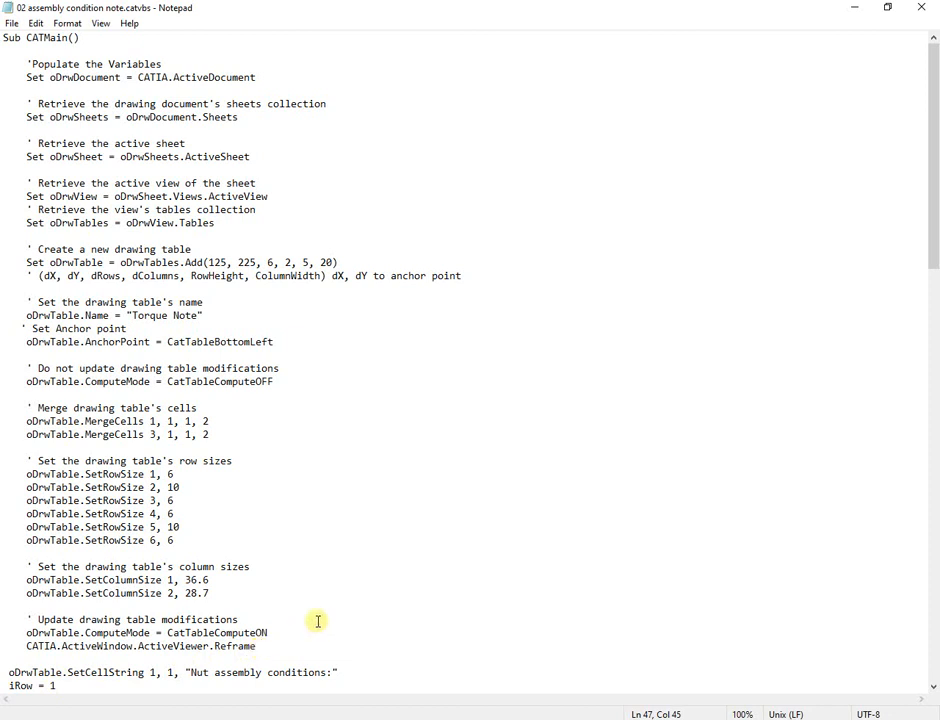
{"action": "scroll", "scroll_direction": "down", "scroll_amount": 3}
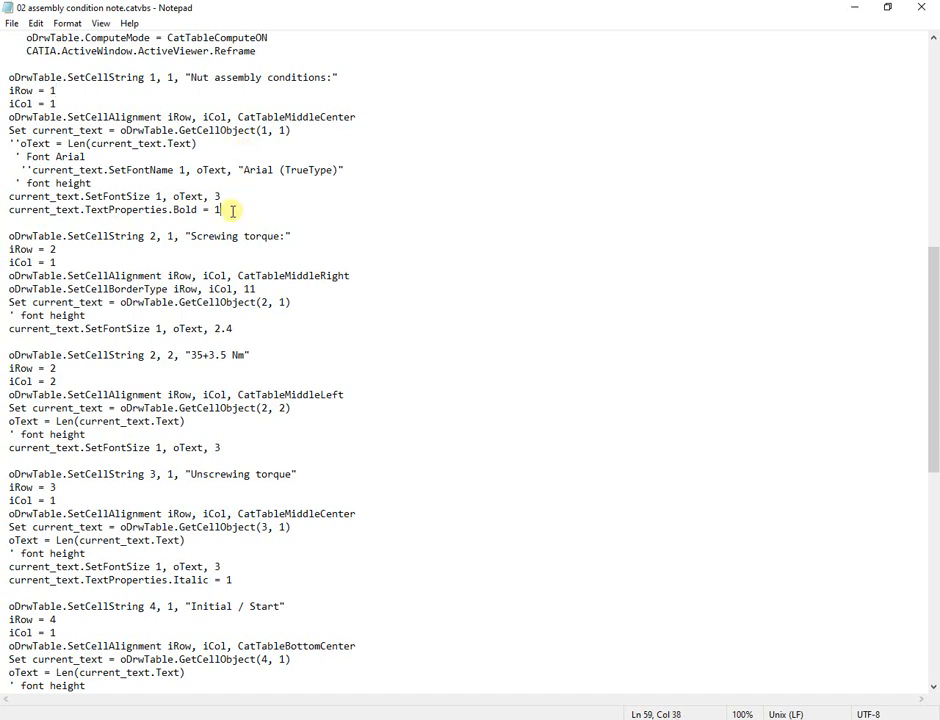
{"action": "mouse_move", "coordinate": [355, 339]}
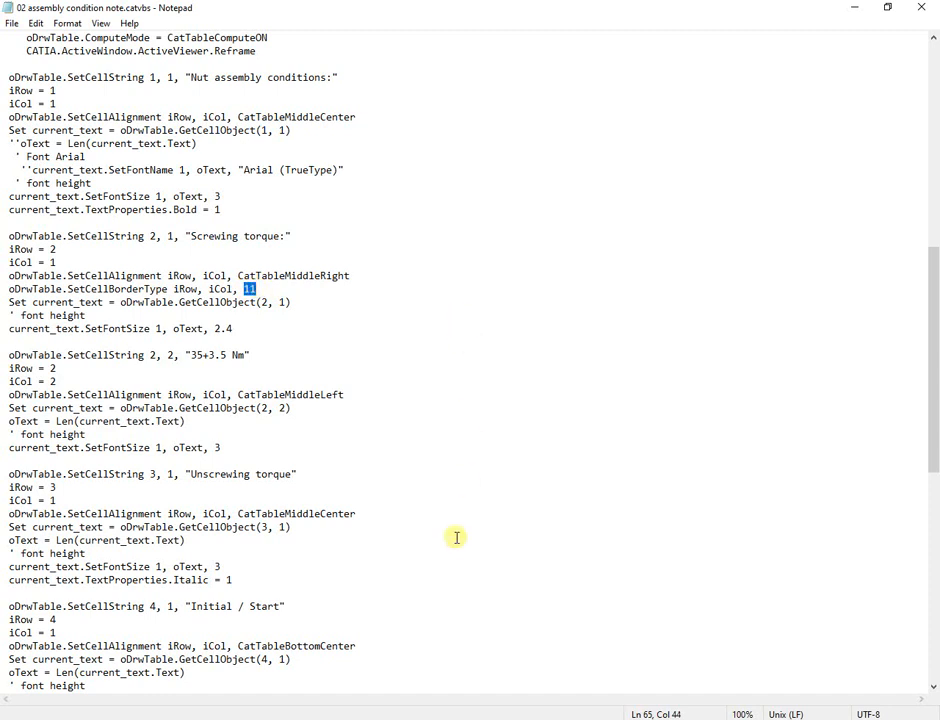
{"action": "mouse_move", "coordinate": [97, 687]}
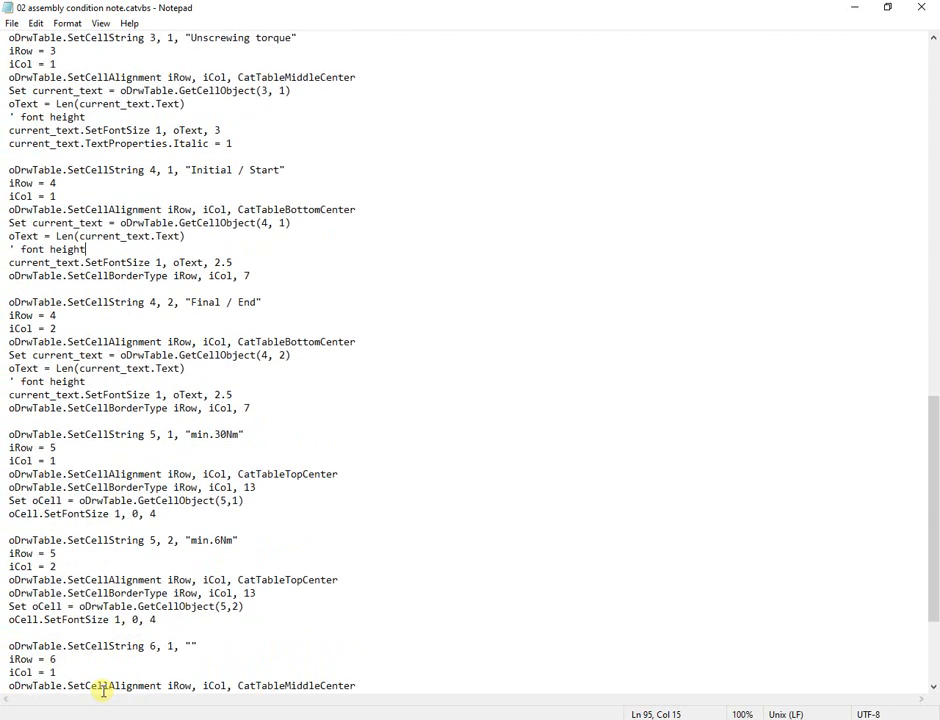
{"action": "scroll", "scroll_direction": "down", "scroll_amount": 3}
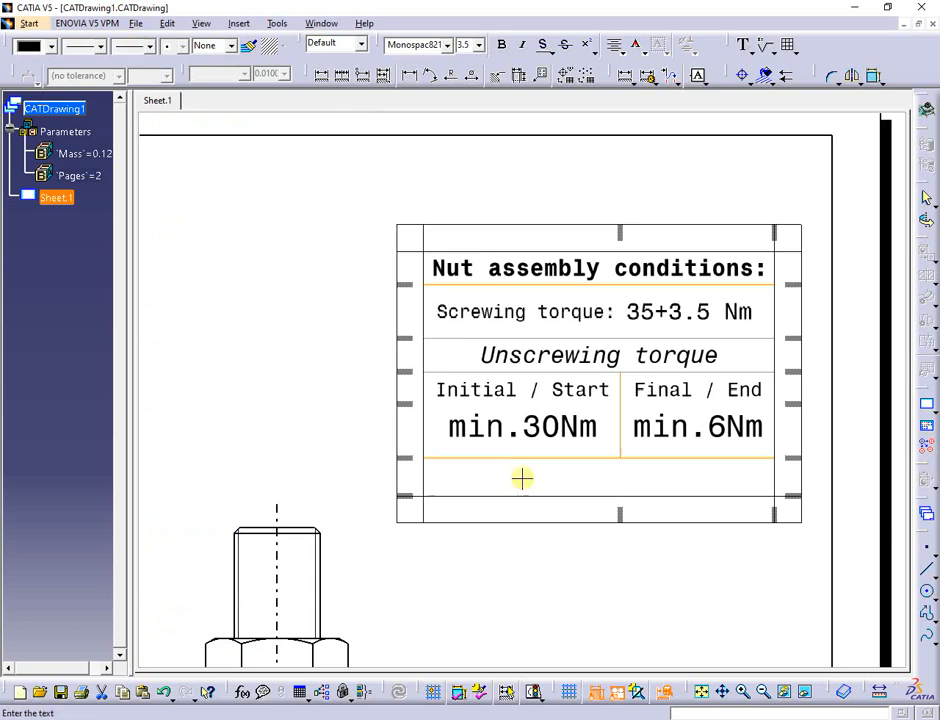
- Enter 'test' in the empty bottom-left cell, colour it red and leave table editing
{"action": "double_click", "coordinate": [522, 478]}
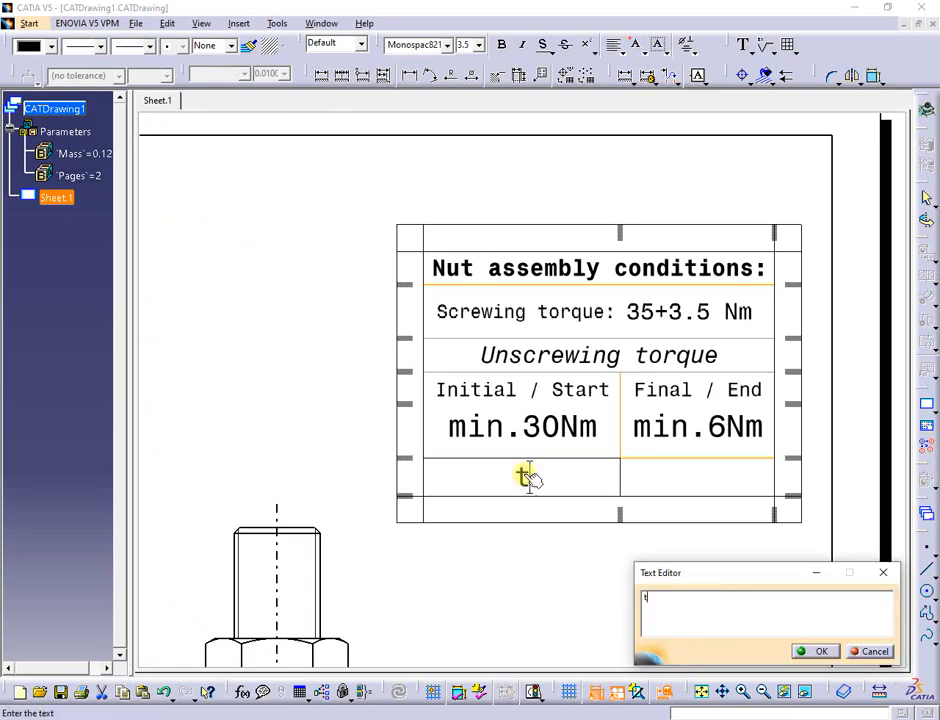
{"action": "type", "text": "est"}
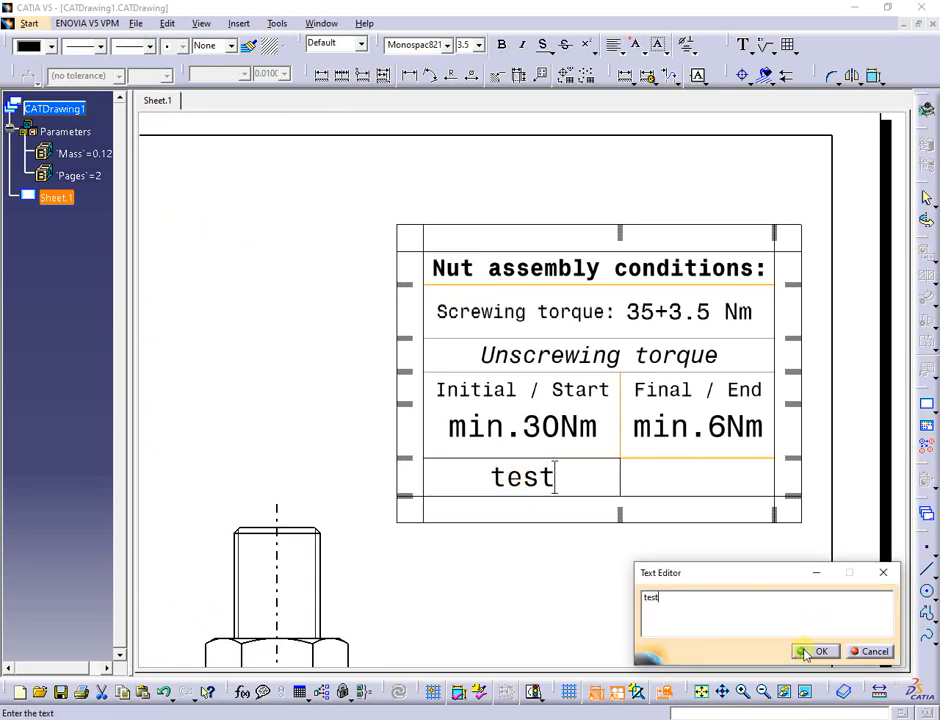
{"action": "left_click", "coordinate": [820, 651]}
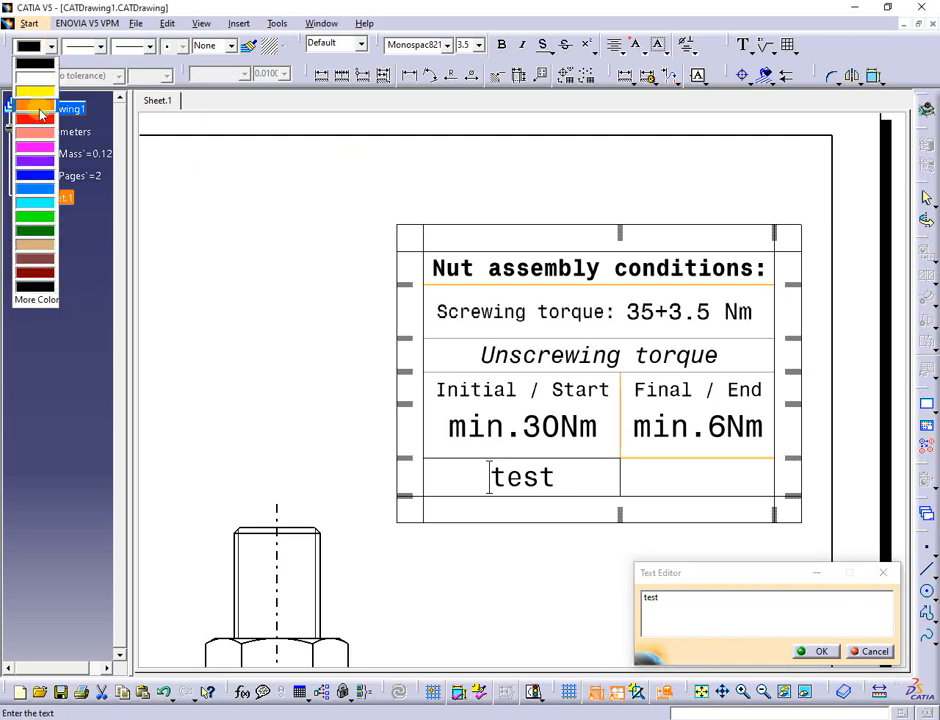
{"action": "left_click", "coordinate": [33, 116]}
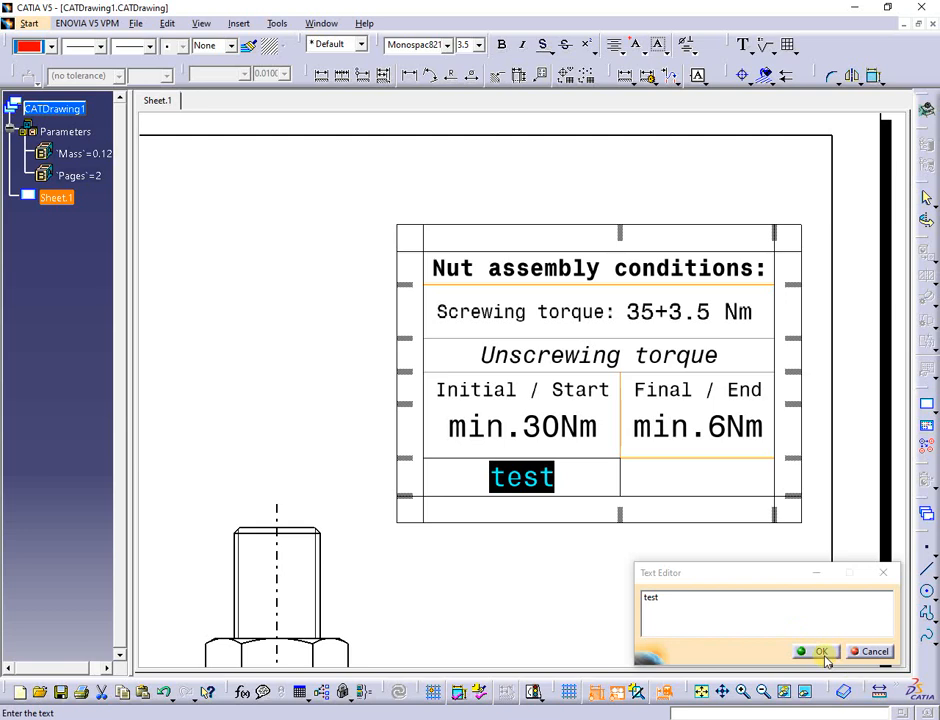
{"action": "left_click", "coordinate": [814, 651]}
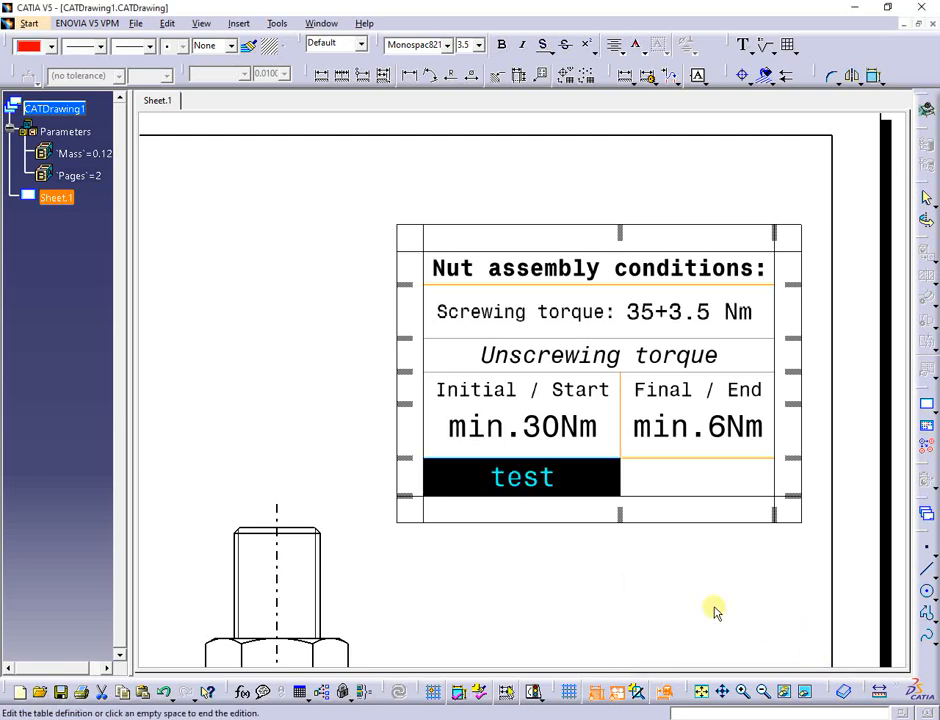
{"action": "left_click", "coordinate": [480, 521]}
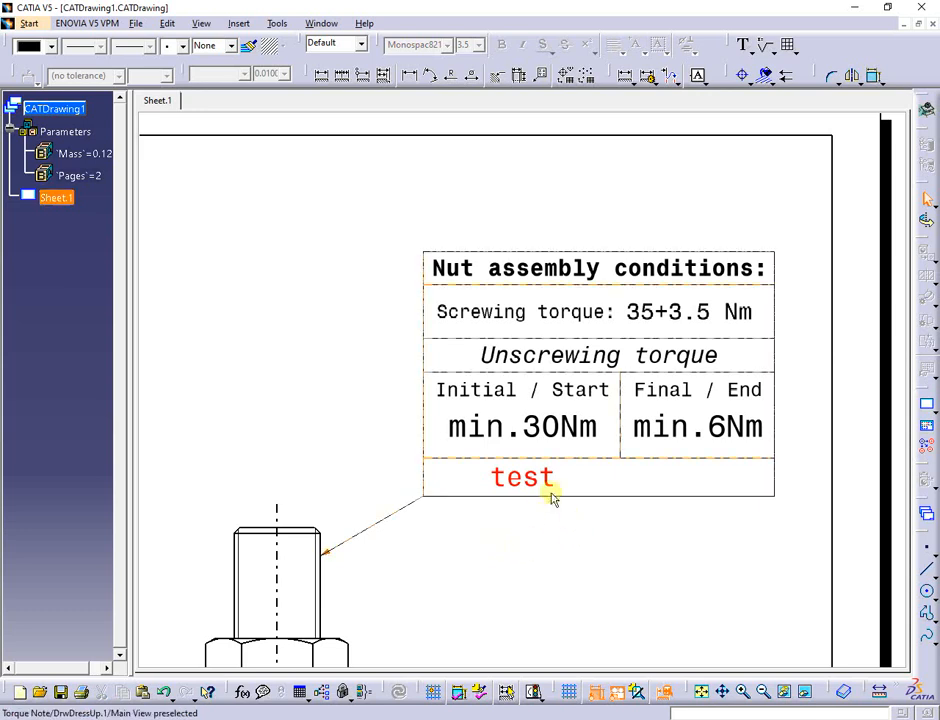
- Append ' one' to the test cell in blue at font size 2.5
{"action": "double_click", "coordinate": [522, 477]}
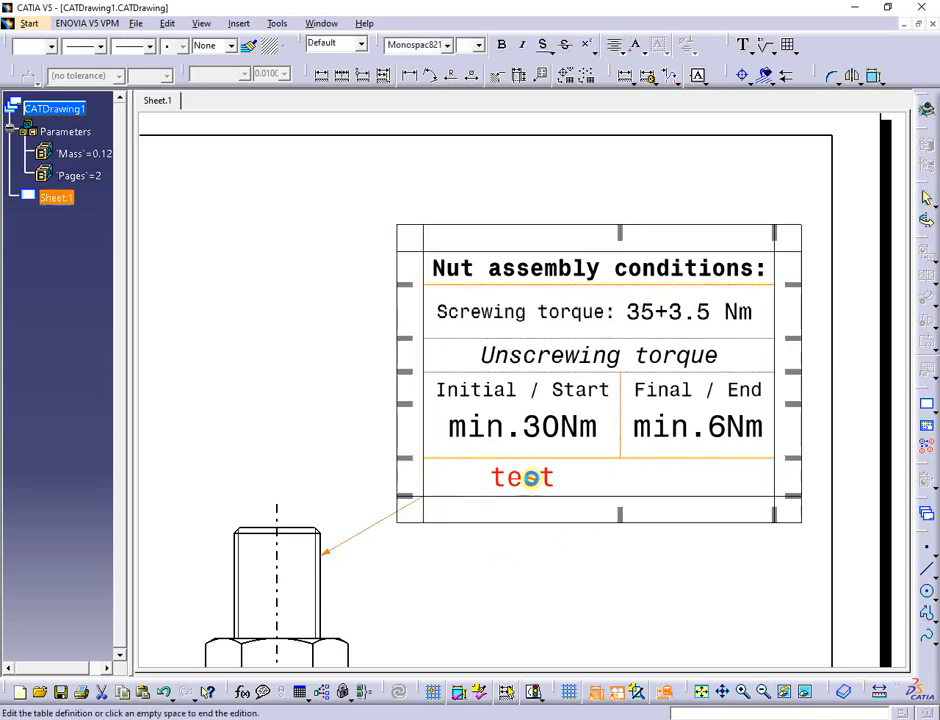
{"action": "double_click", "coordinate": [521, 477]}
{"action": "type", "text": " o"}
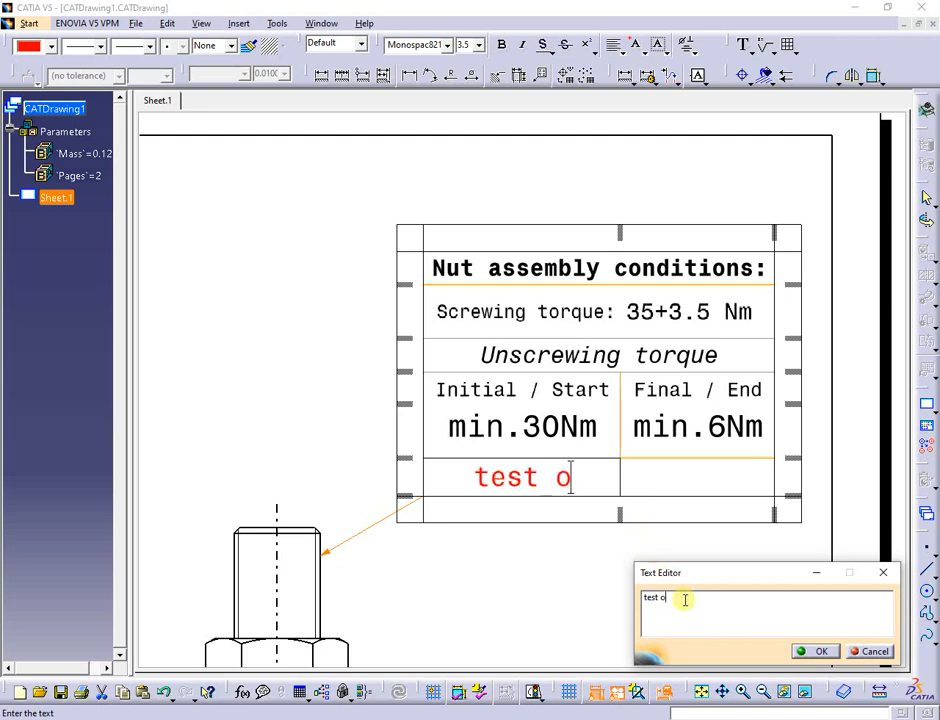
{"action": "type", "text": "ne"}
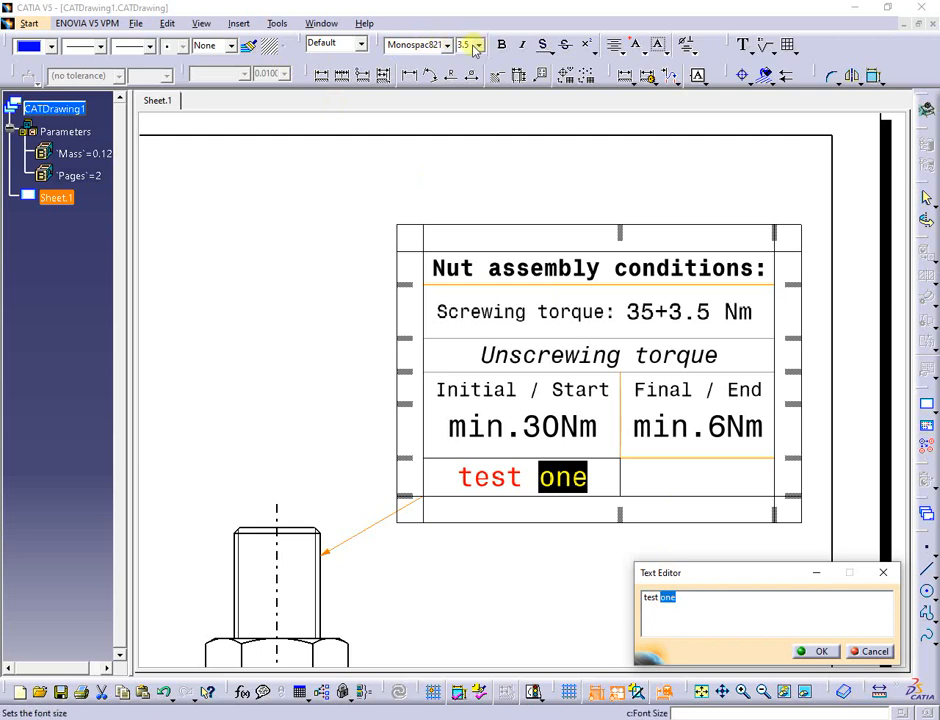
{"action": "mouse_move", "coordinate": [465, 44]}
{"action": "type", "text": "2.5"}
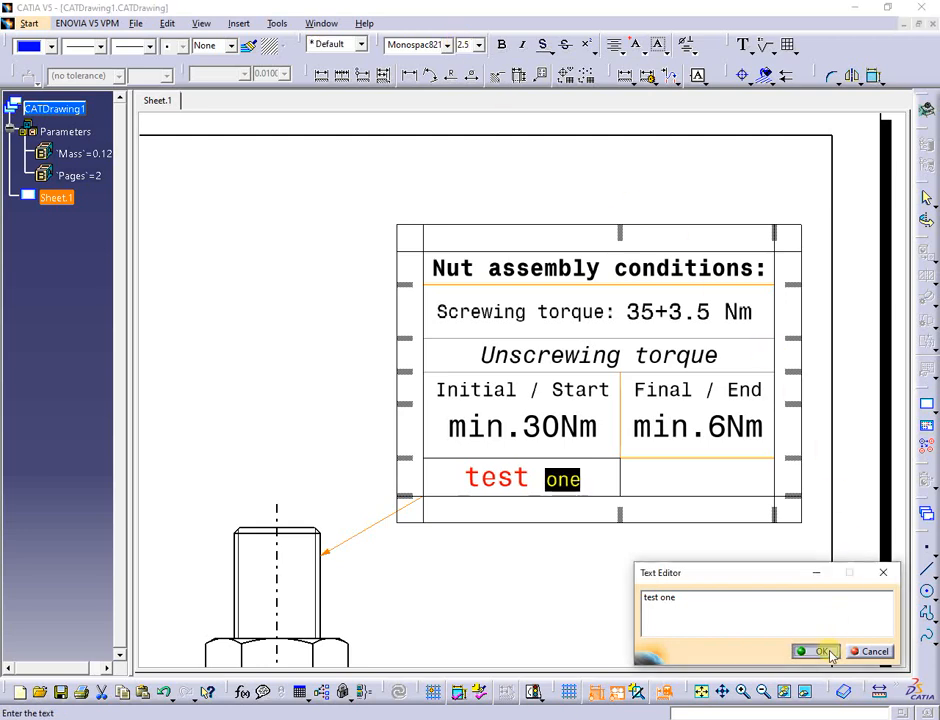
{"action": "left_click", "coordinate": [817, 651]}
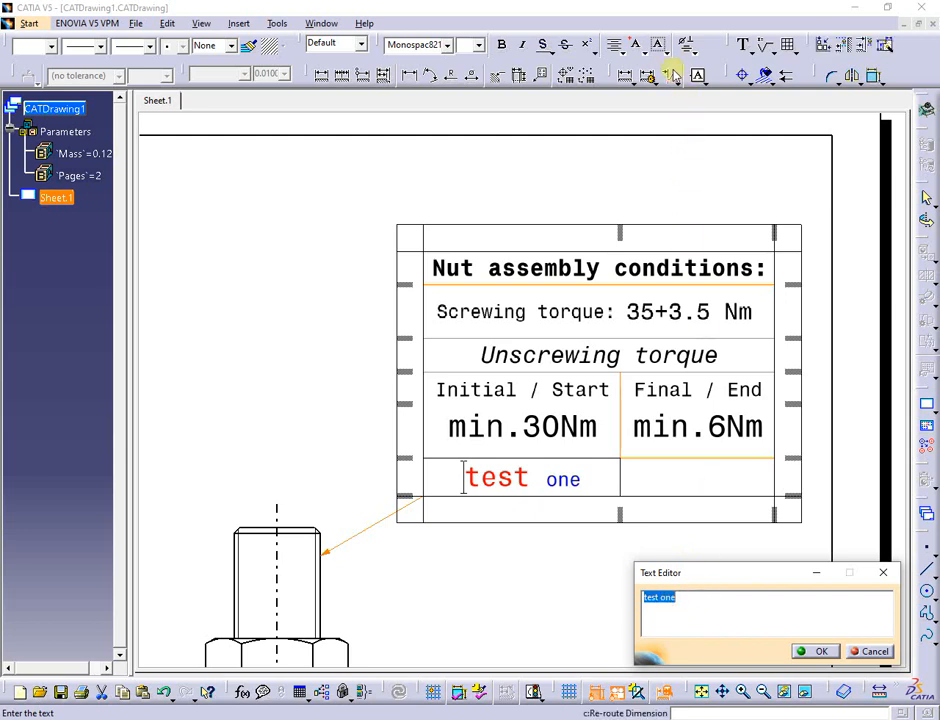
- Enclose the 'test one' cell text in a rounded frame and leave table editing
{"action": "left_click", "coordinate": [672, 46]}
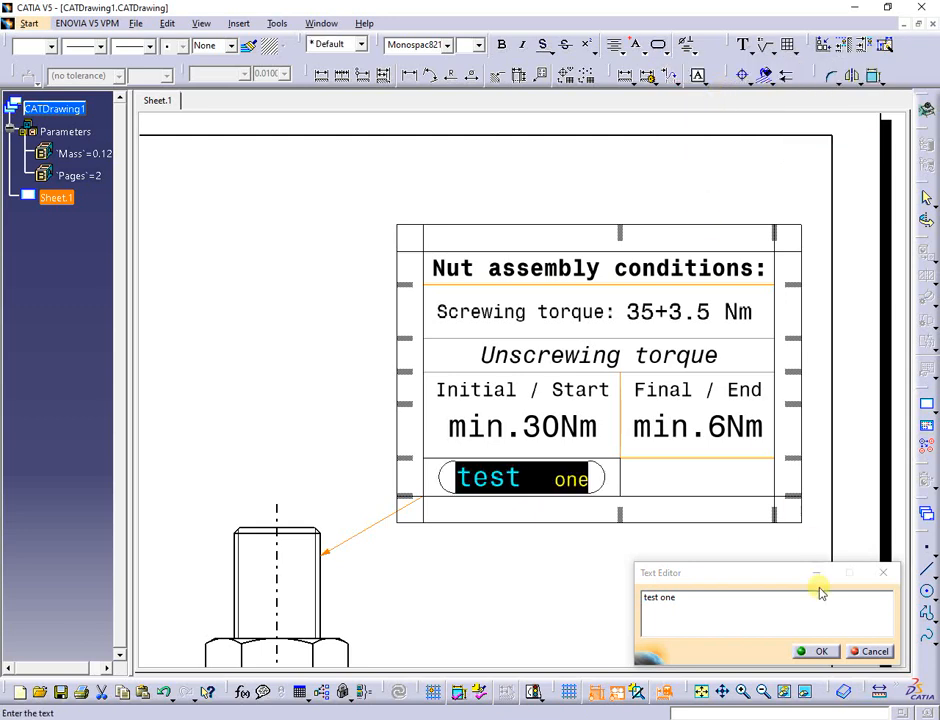
{"action": "left_click", "coordinate": [819, 651]}
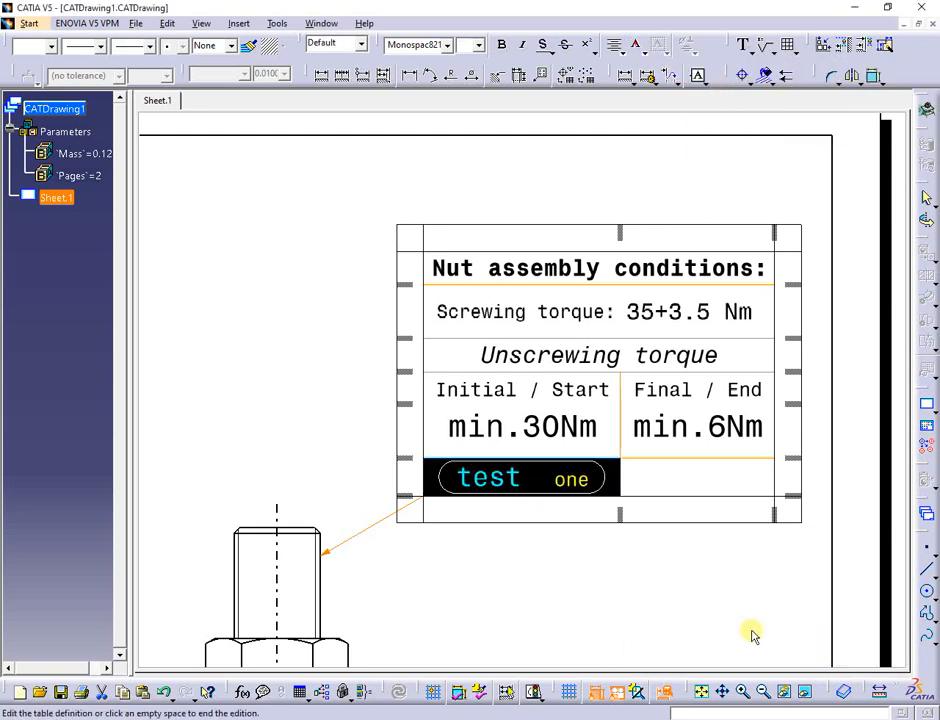
{"action": "left_click", "coordinate": [603, 577]}
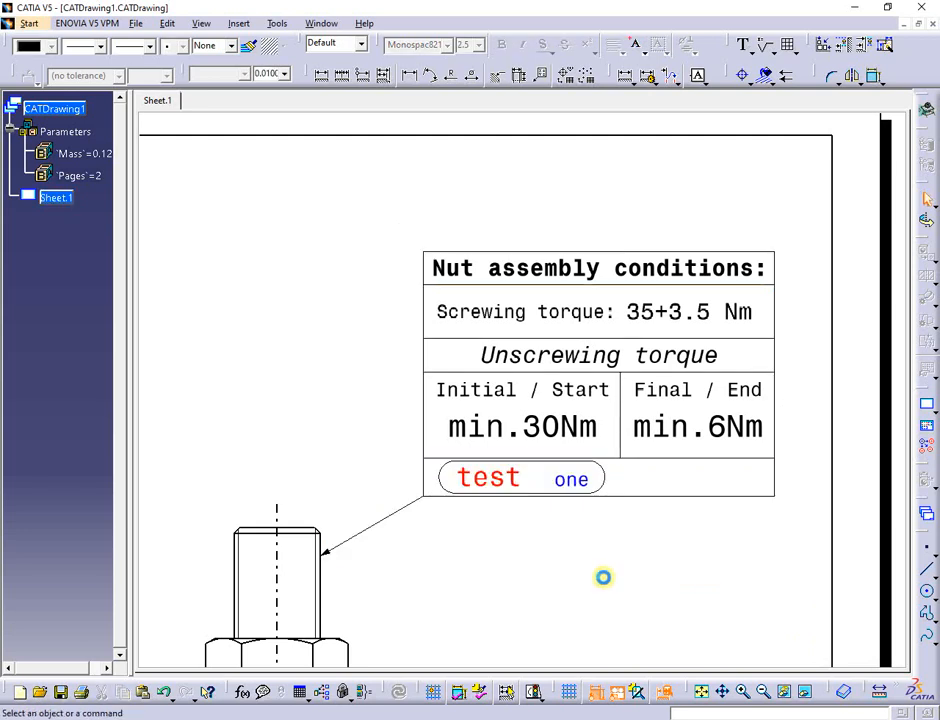
{"action": "mouse_move", "coordinate": [610, 576]}
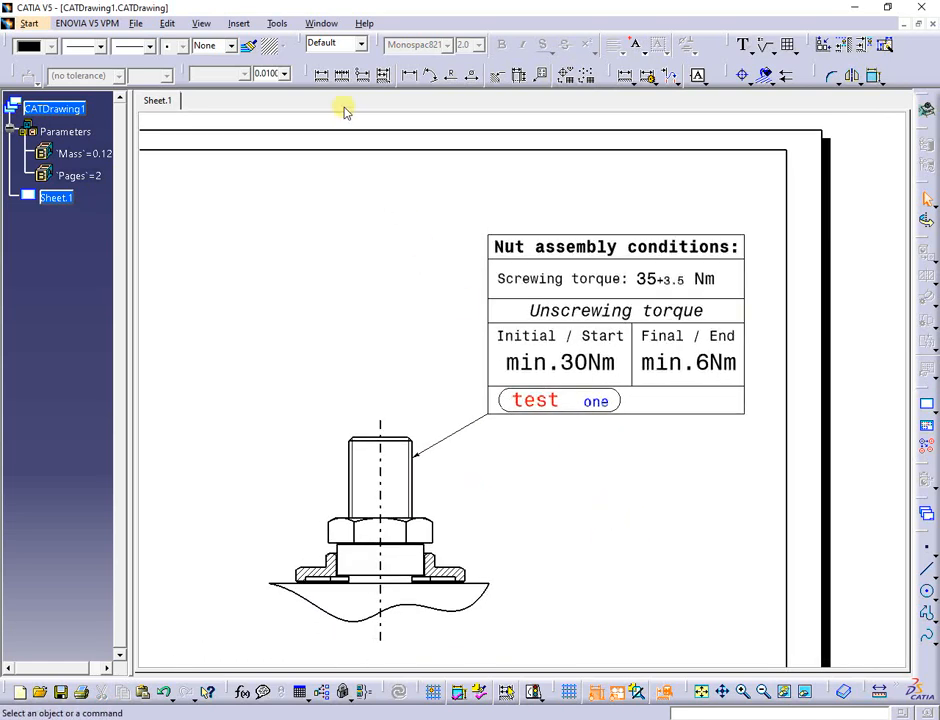
{"action": "mouse_move", "coordinate": [511, 602]}
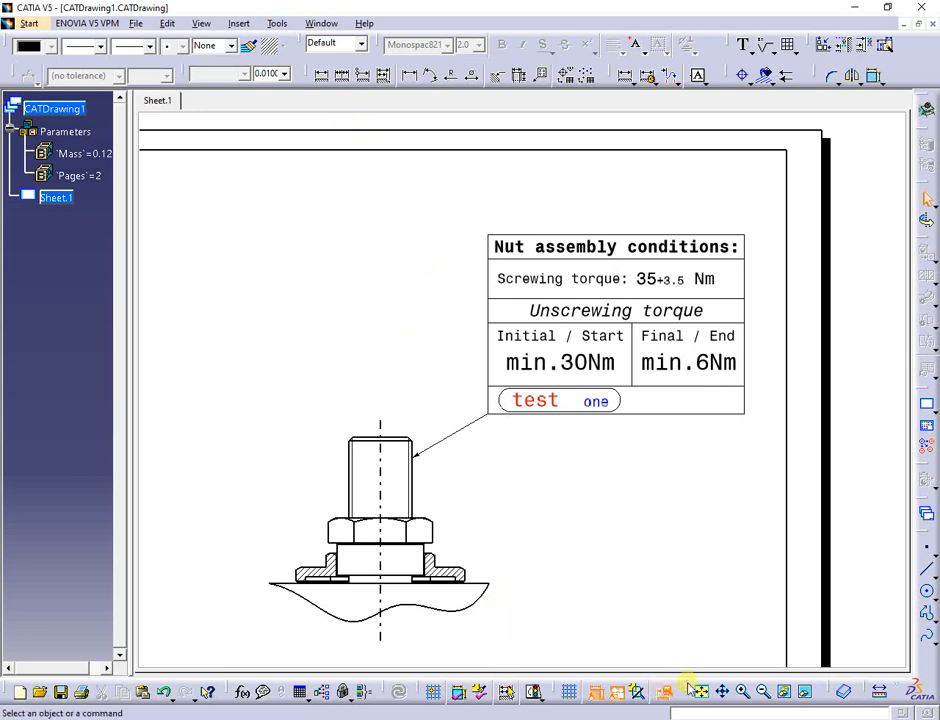
- Fit the entire drawing sheet in the window
{"action": "left_click", "coordinate": [702, 691]}
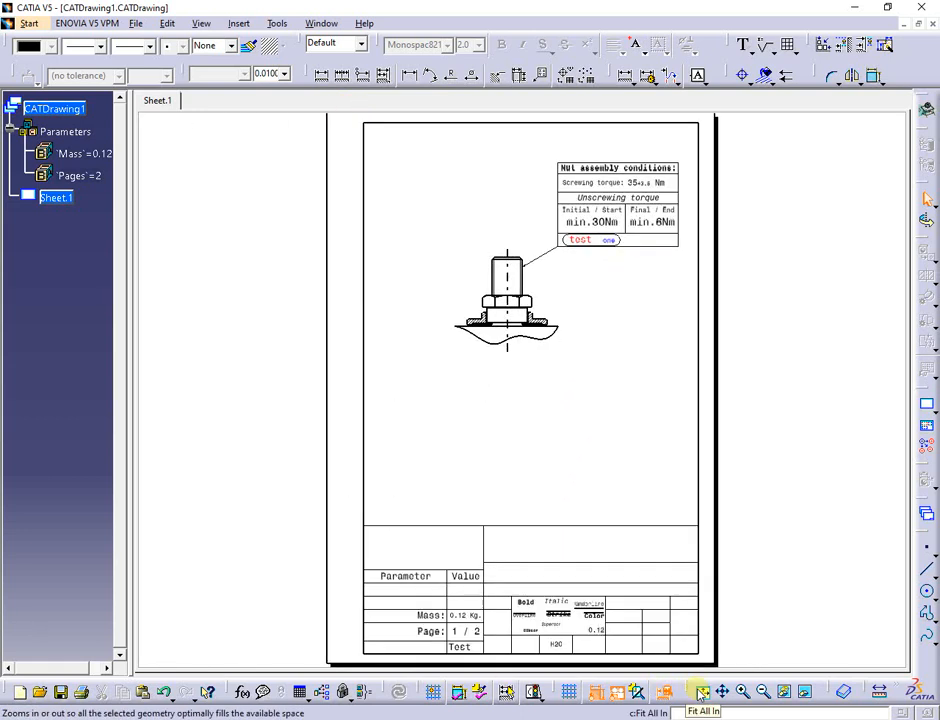